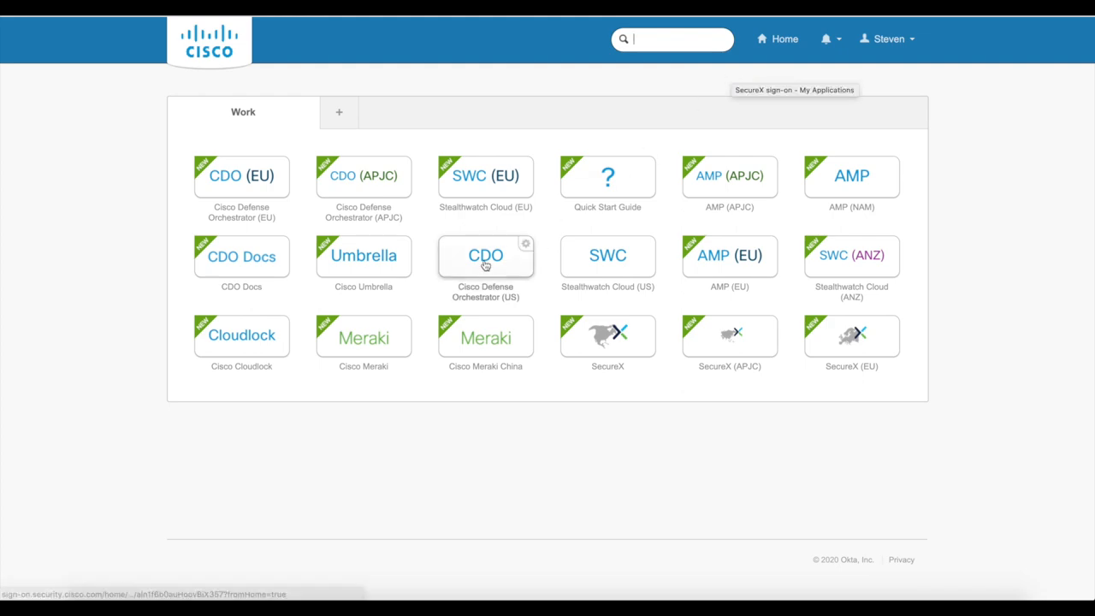
Step: Enter the US Defense Orchestrator under the cisco_stmarin tenant account to reach its dashboard
left_click(486, 255)
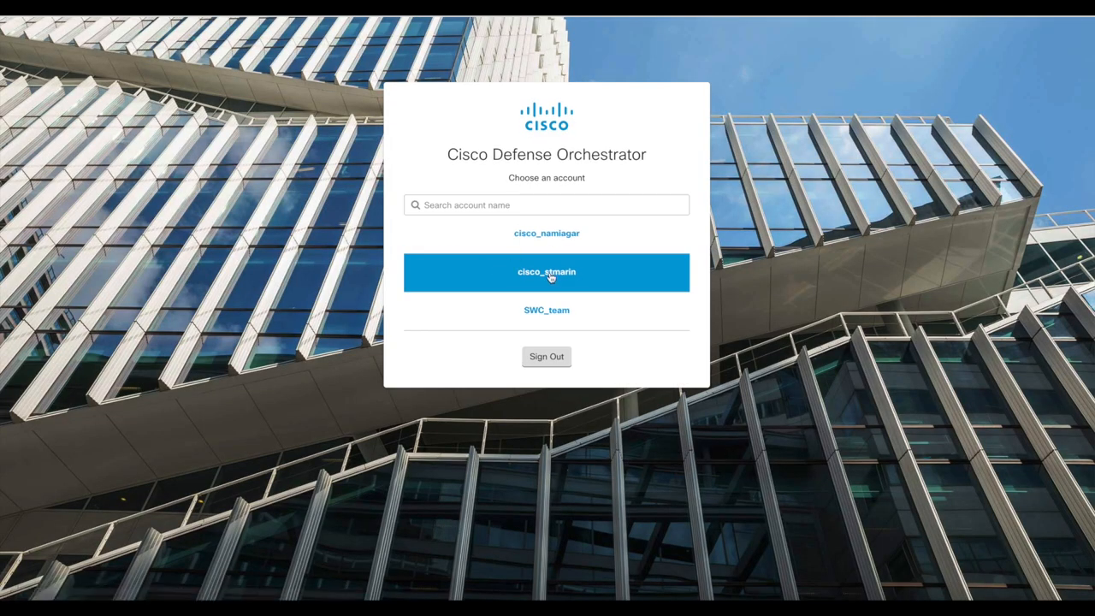
left_click(546, 272)
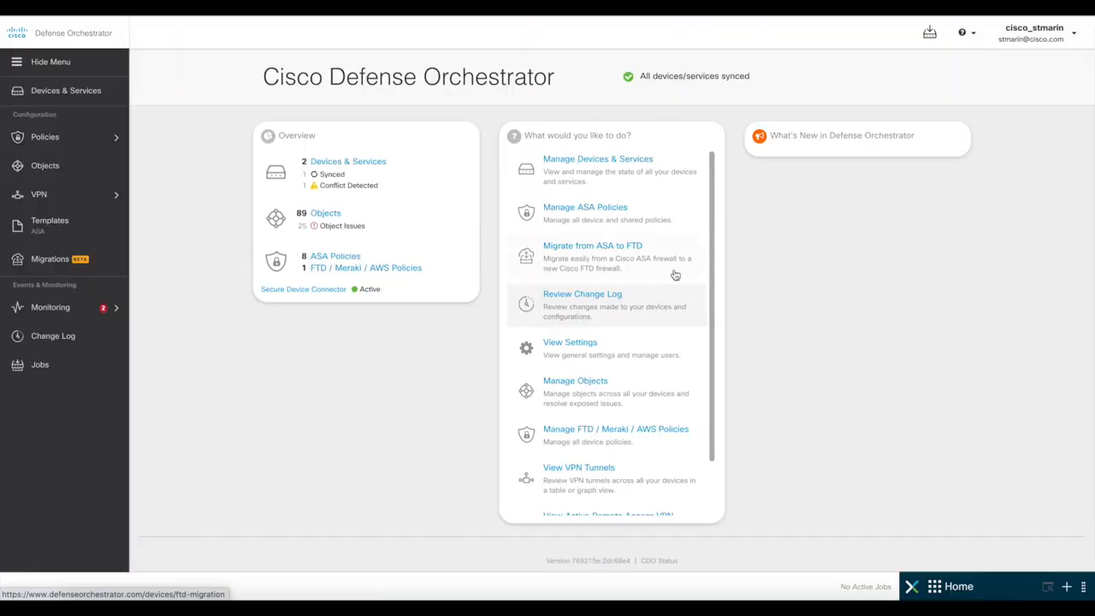
mouse_move(476, 380)
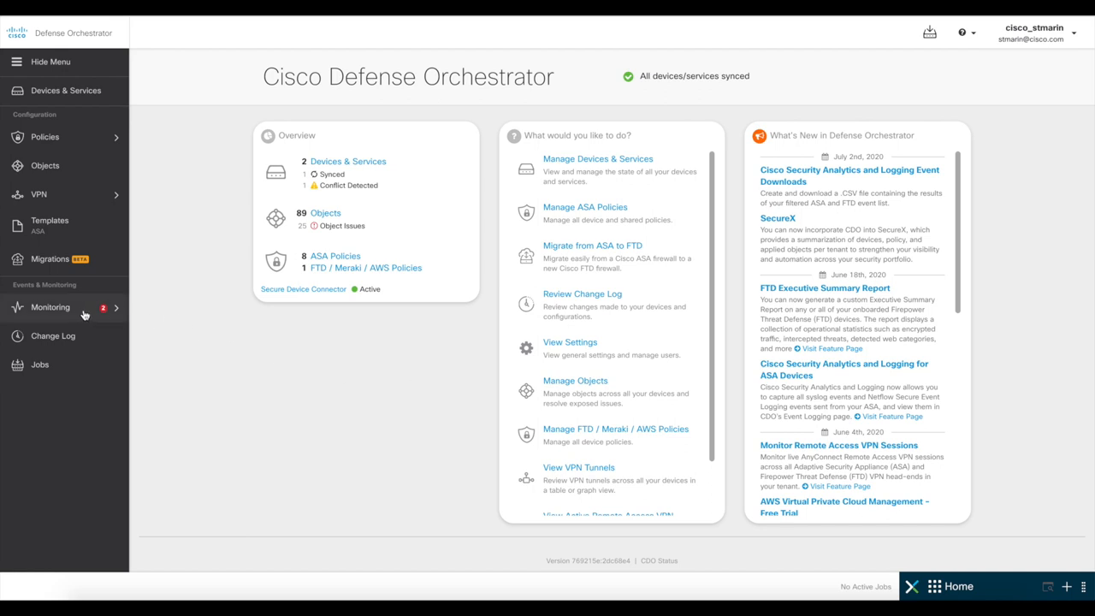
Step: Expand the Monitoring pages and reveal the remote access VPN menu in the left navigation
left_click(50, 308)
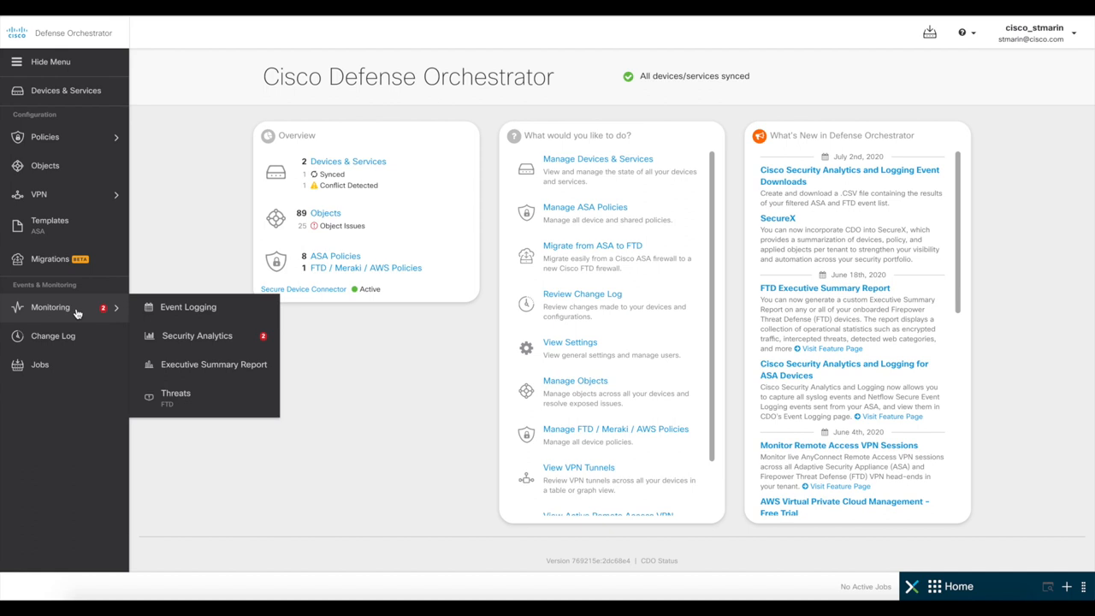
mouse_move(92, 216)
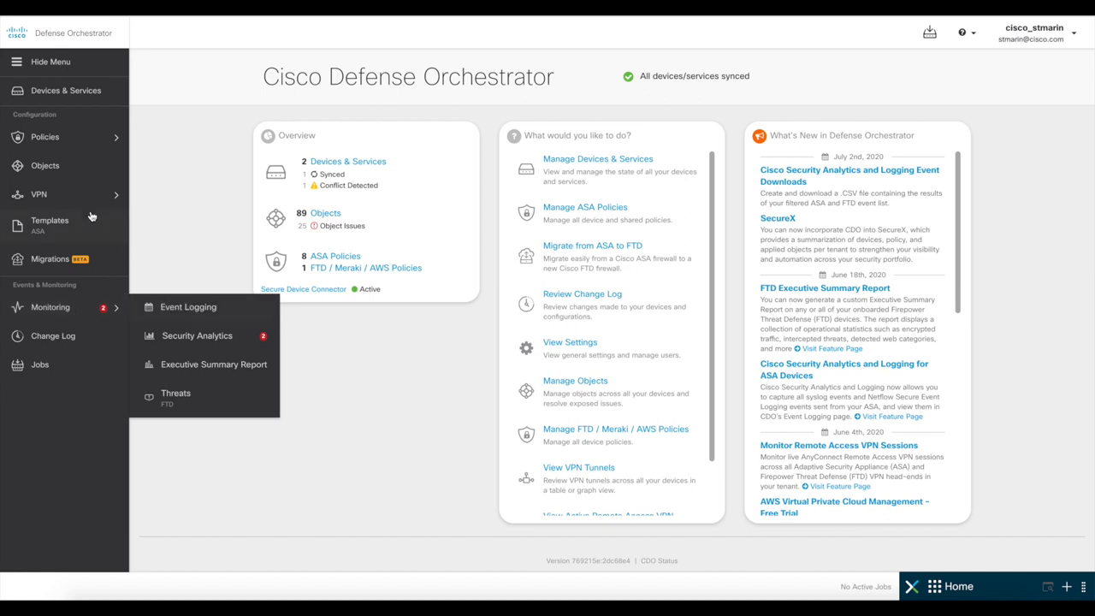
left_click(188, 307)
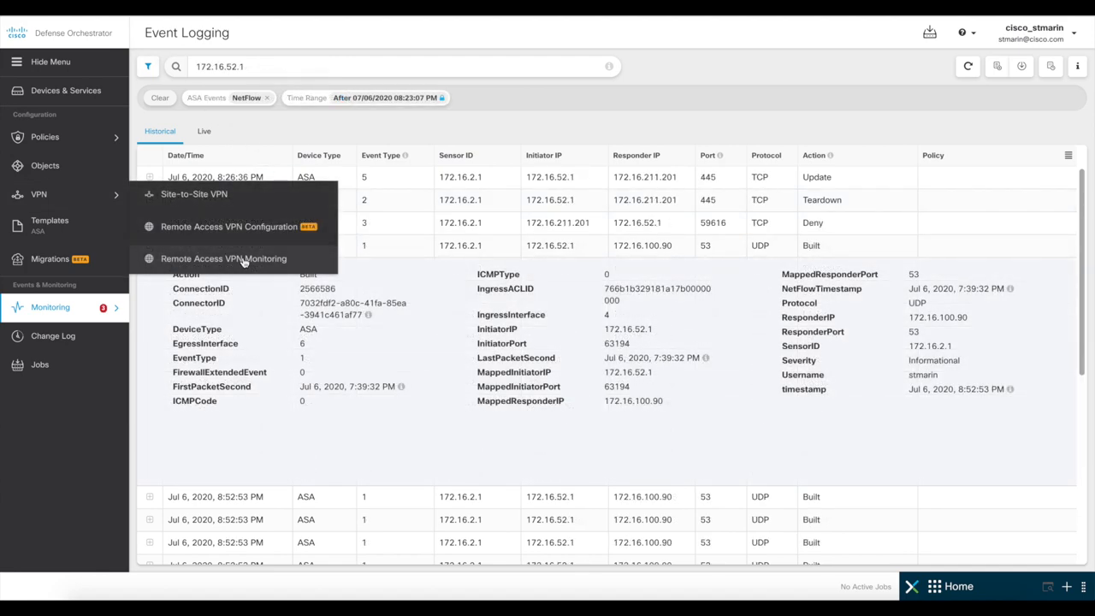
left_click(222, 259)
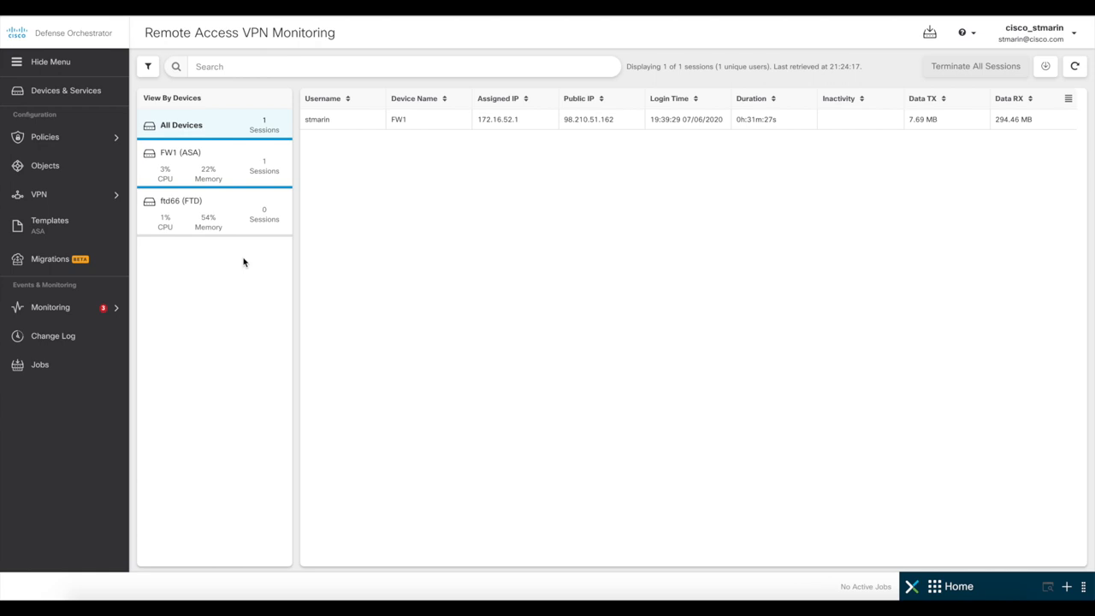
mouse_move(603, 123)
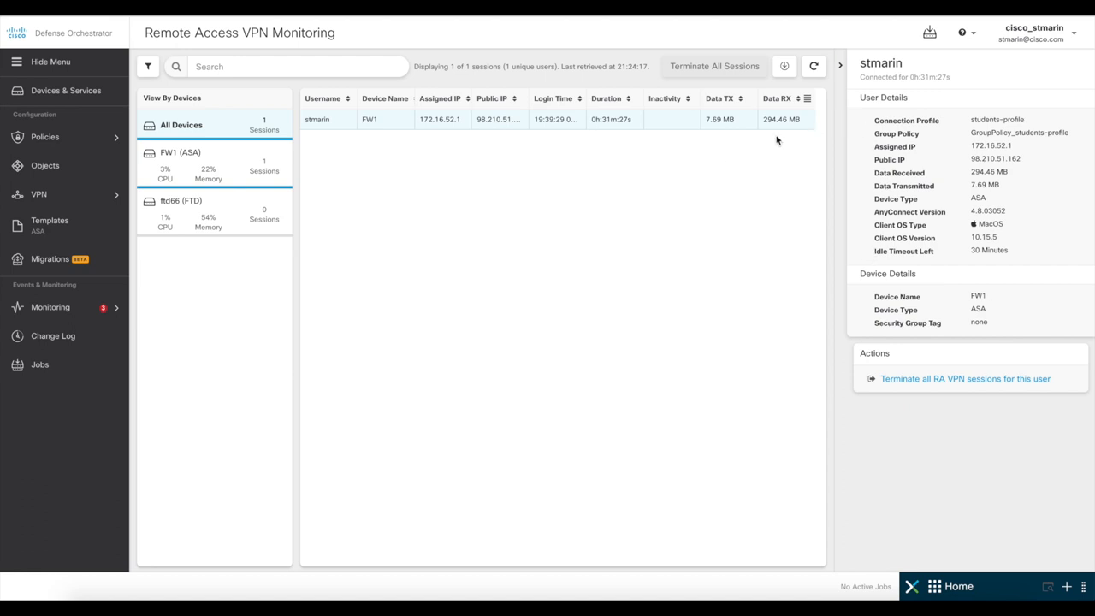
mouse_move(764, 233)
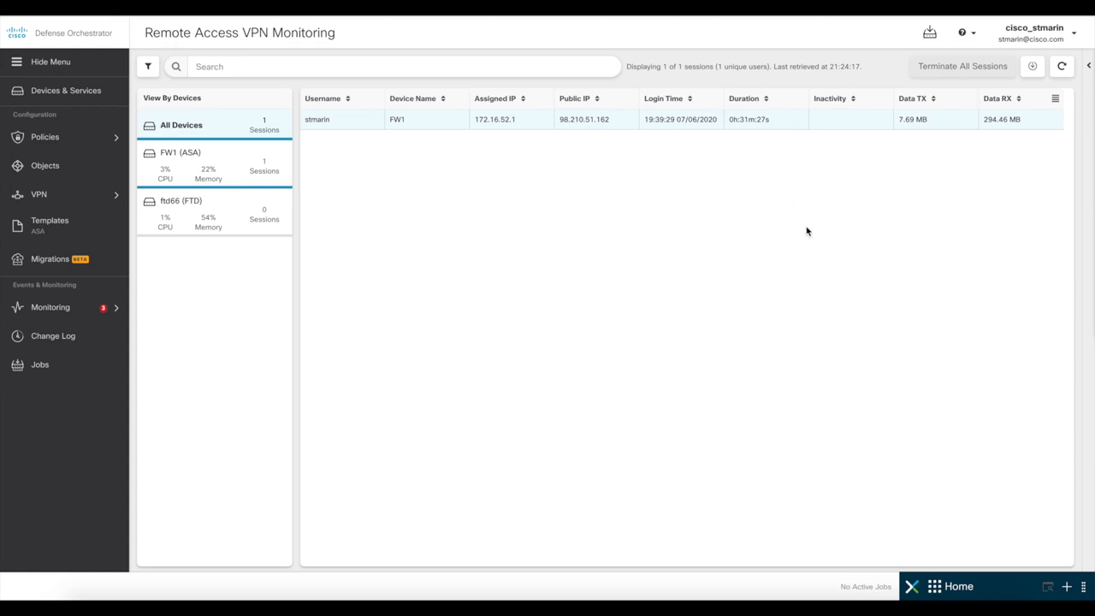
mouse_move(312, 130)
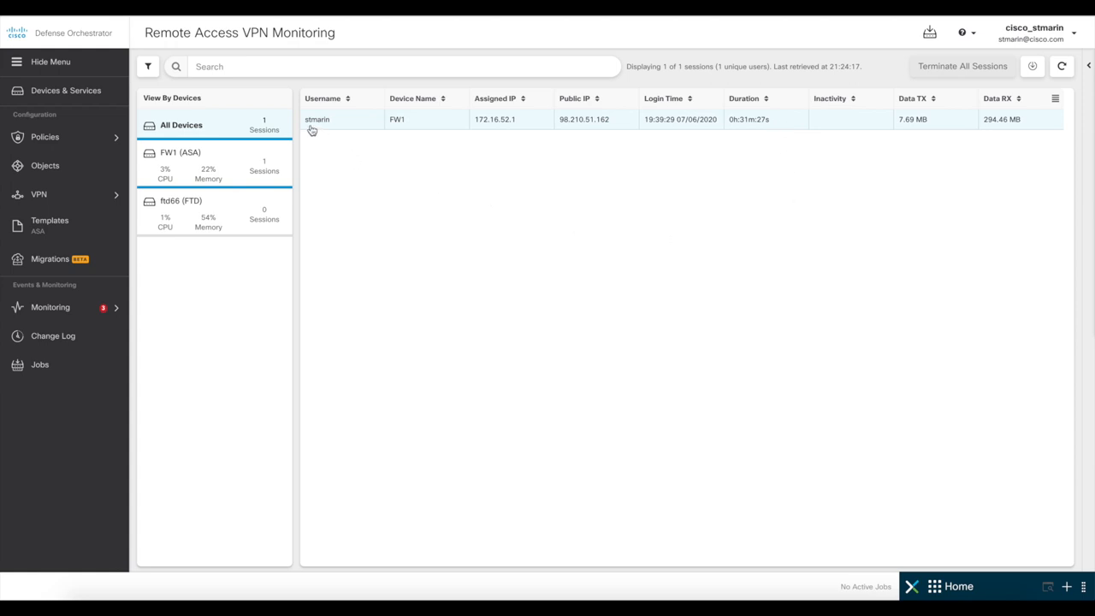
mouse_move(316, 120)
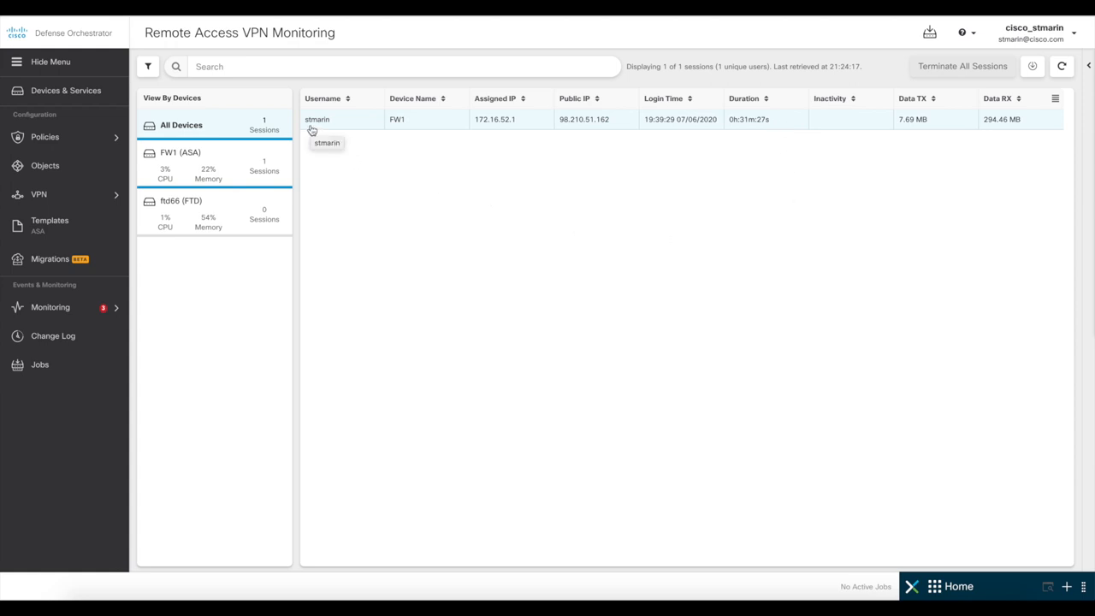
mouse_move(318, 131)
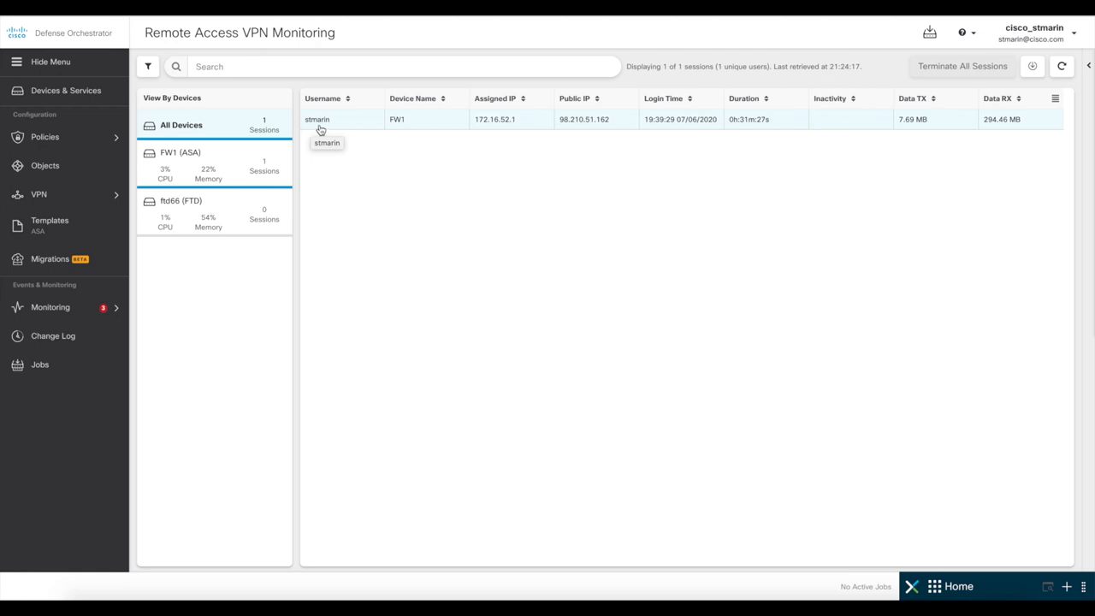
mouse_move(368, 163)
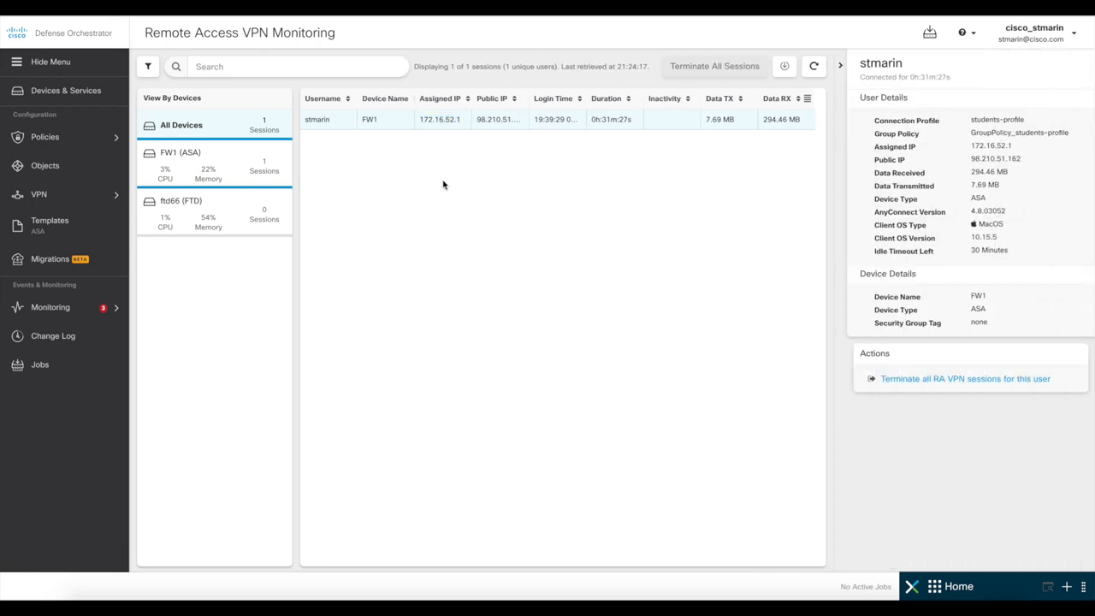
left_click(50, 308)
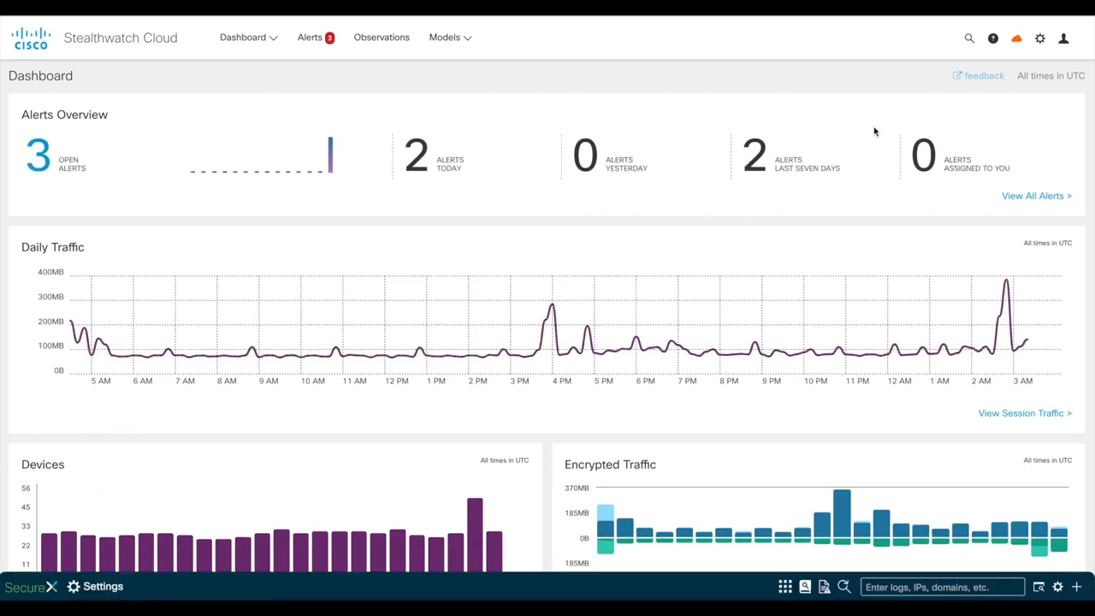
Step: Search Stealthwatch Cloud for 172.16.52.1 to load its July 6–7 traffic report
left_click(969, 38)
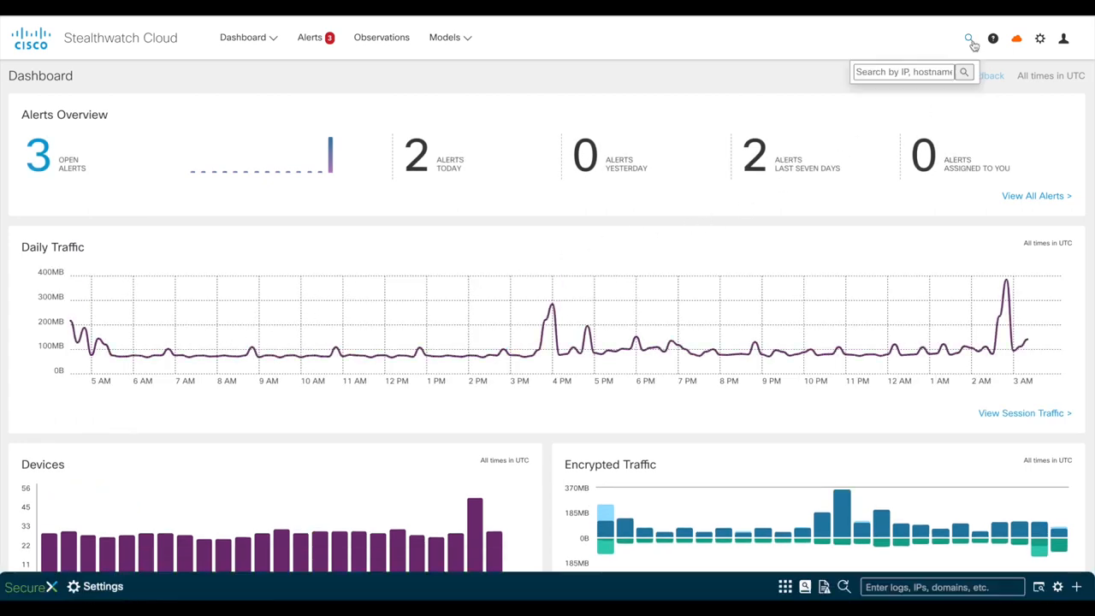
type("172.16.52.1")
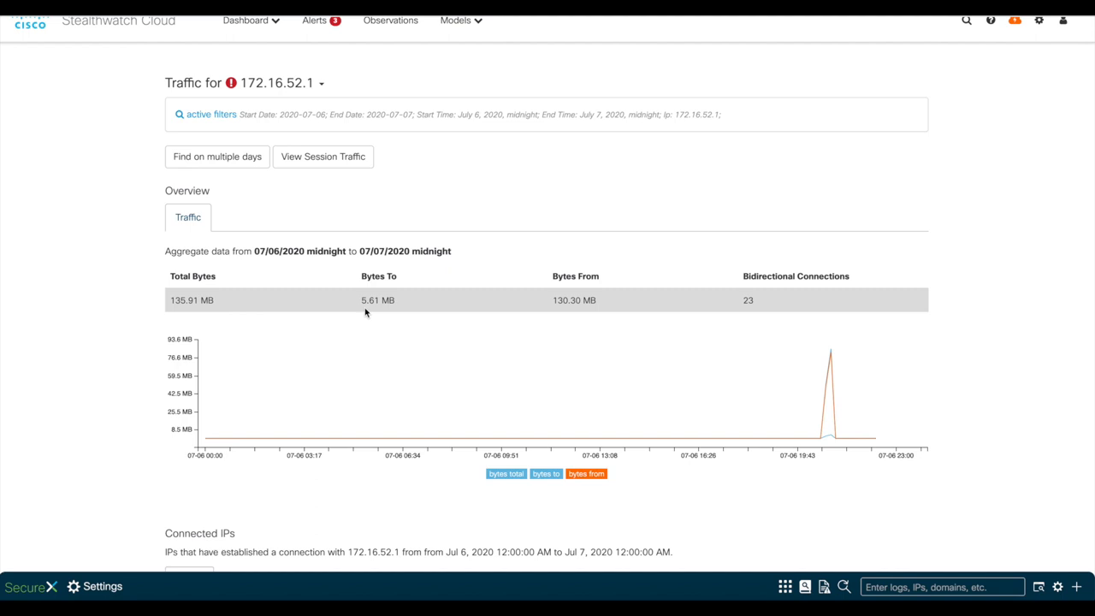
mouse_move(272, 305)
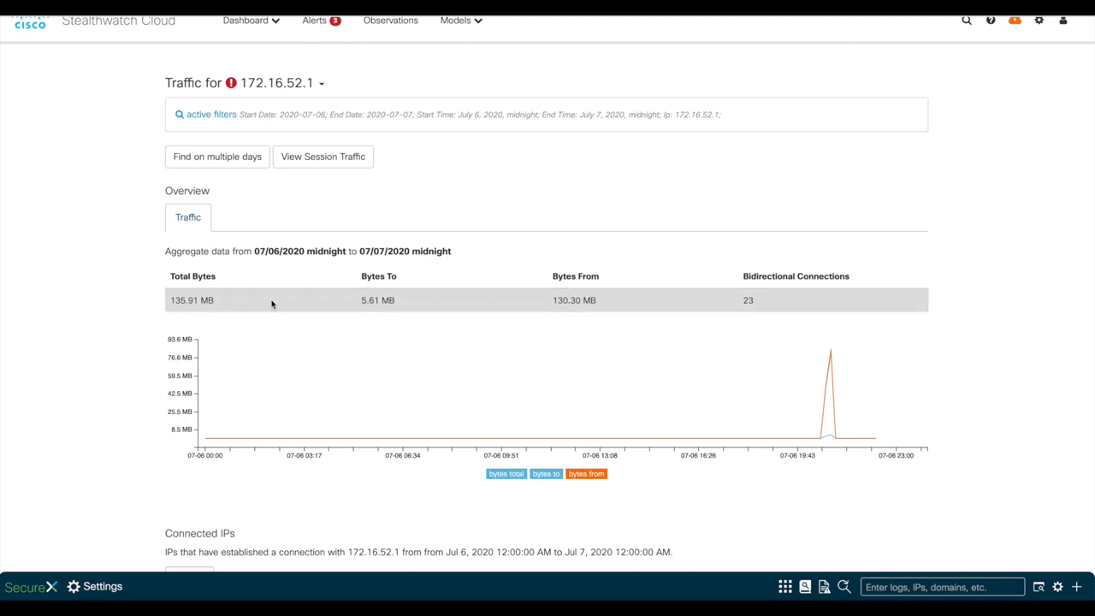
mouse_move(346, 308)
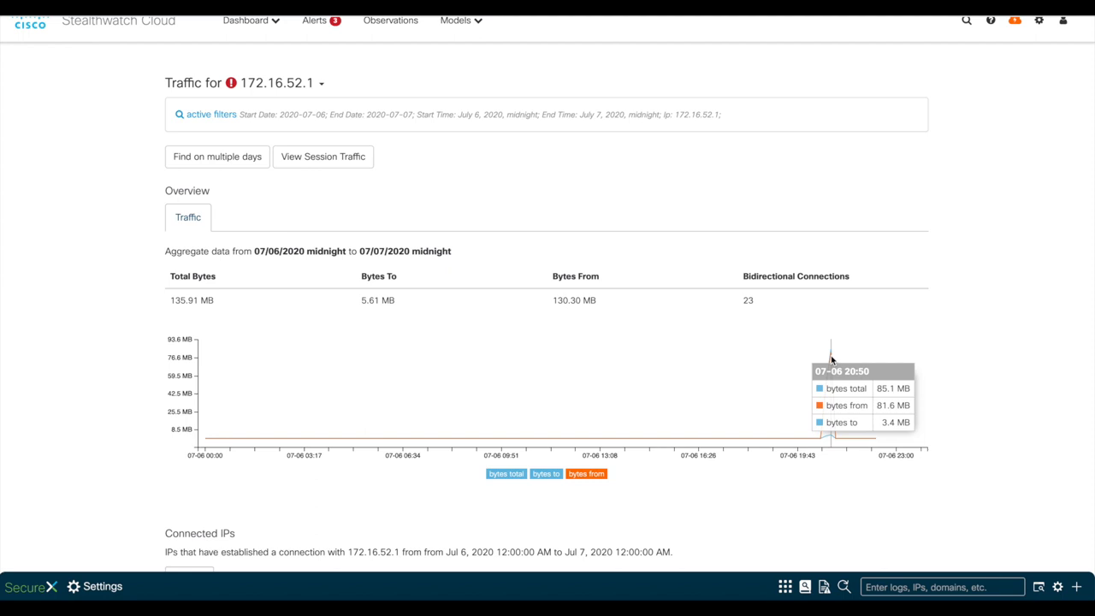
Step: Highlight 172.16.211.201's roughly 134 MB total in the Connected IPs table
scroll("down", 3)
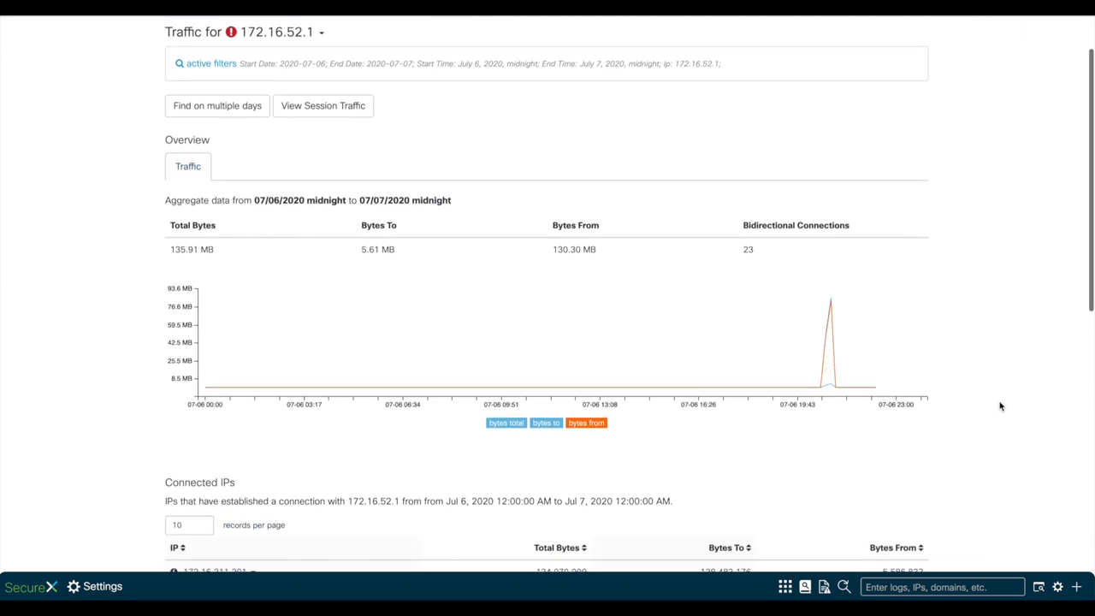
scroll("down", 3)
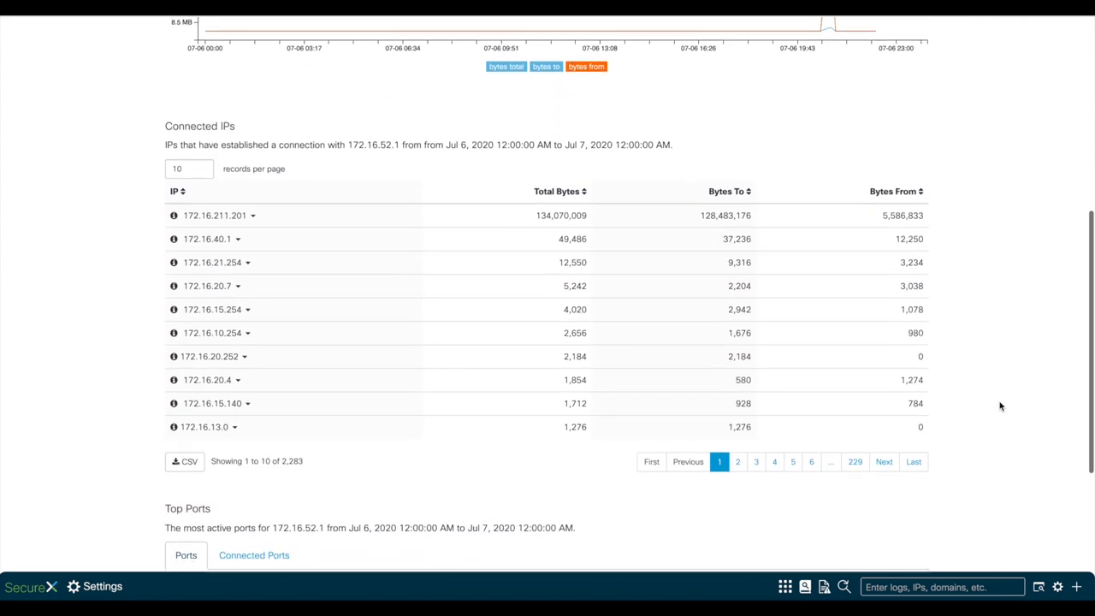
scroll("down", 3)
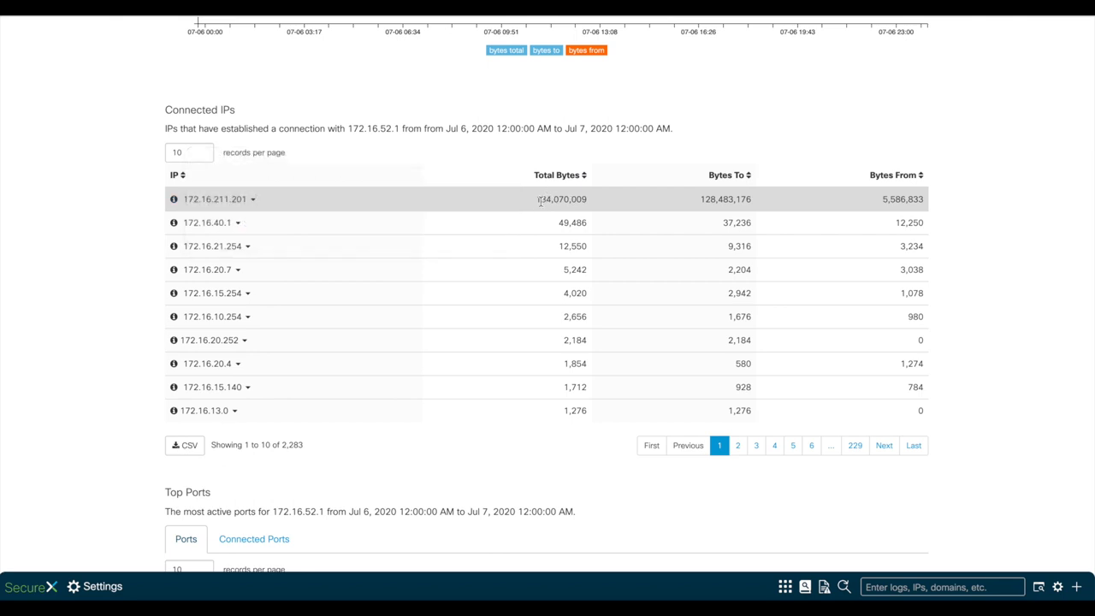
double_click(561, 199)
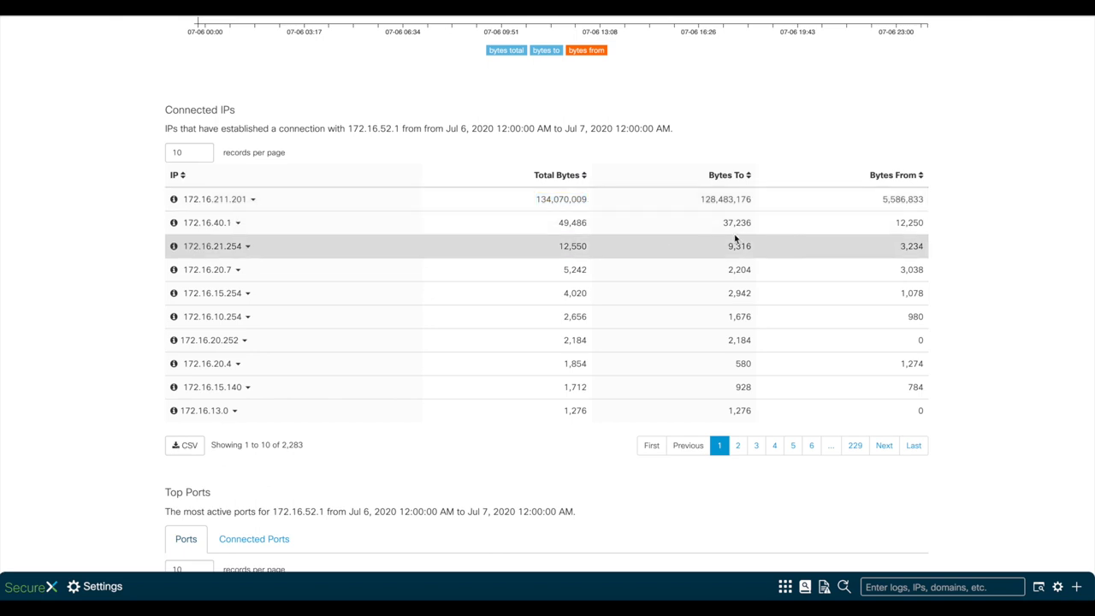
Step: Review the Top Ports table led by 445/tcp (microsoft-ds), then return to the traffic overview
scroll("down", 3)
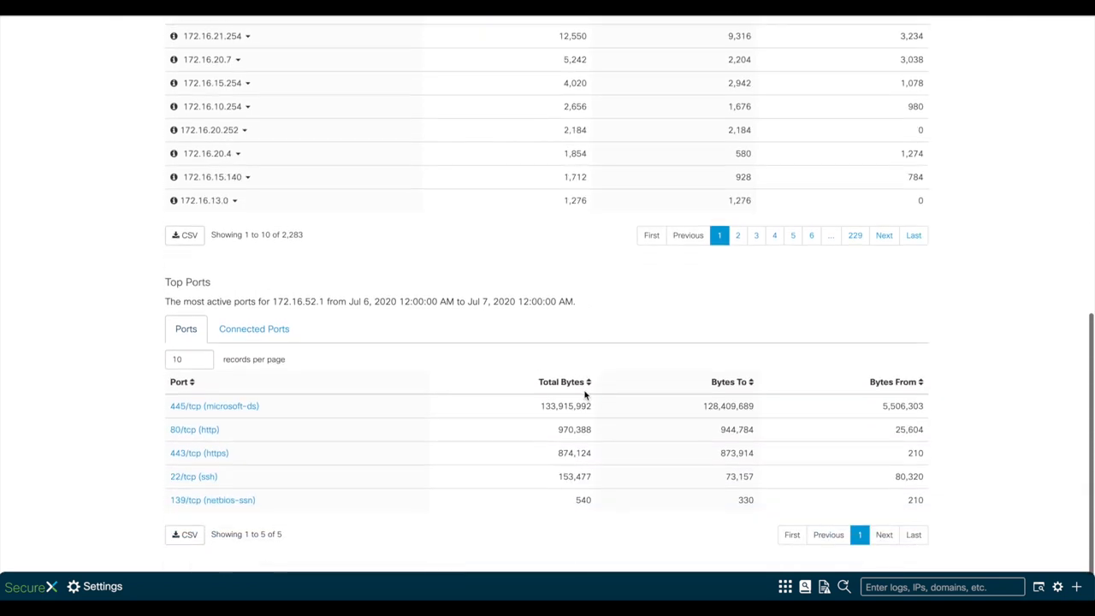
scroll("down", 3)
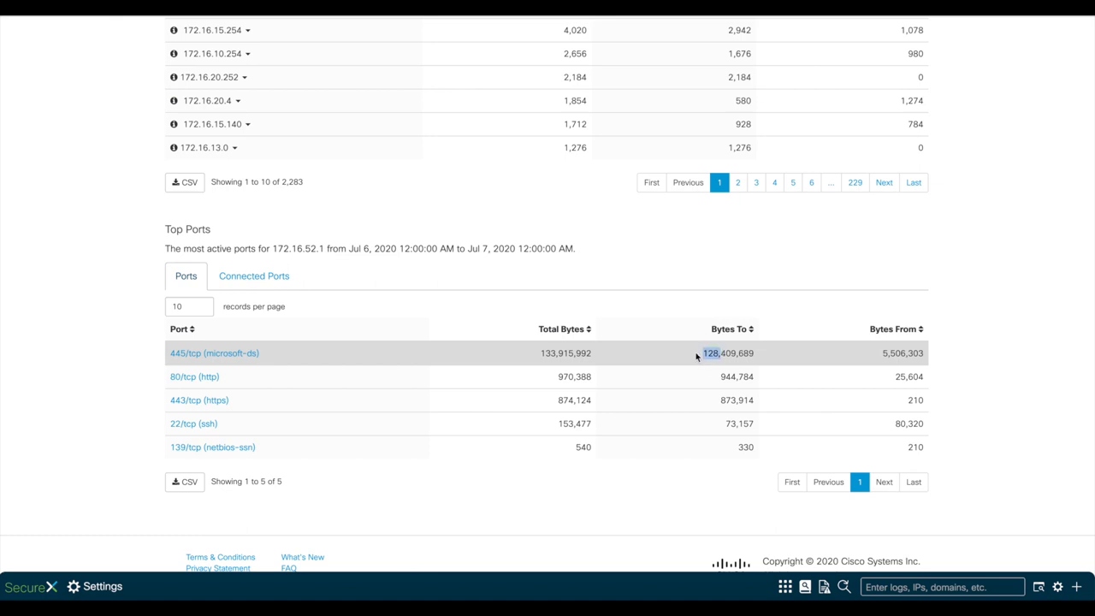
scroll("up", 3)
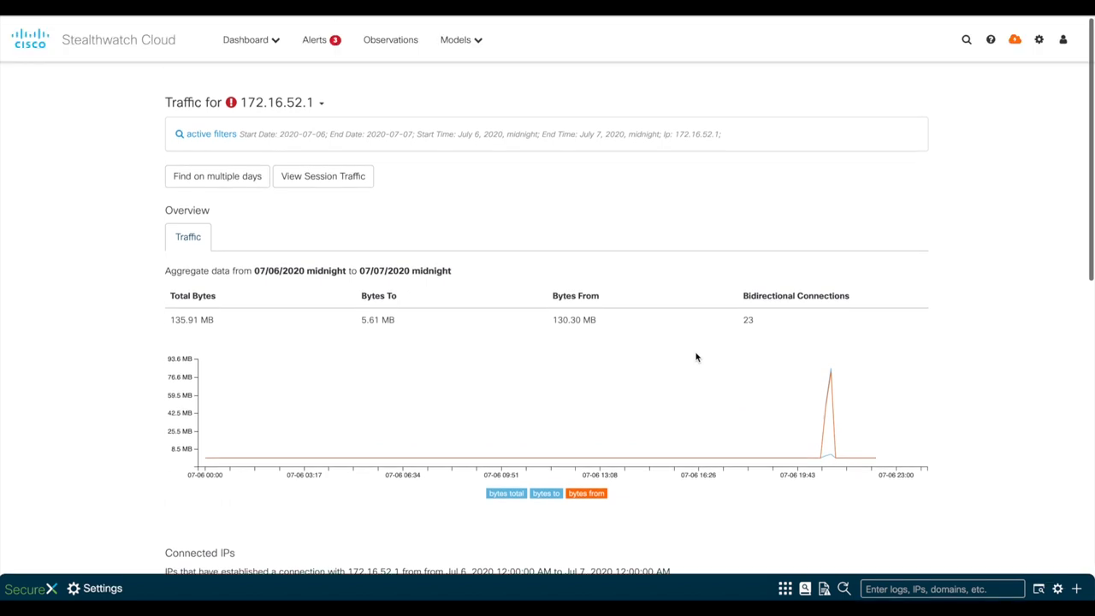
Step: Use the investigation options for 172.16.52.1 to reach its device page
left_click(322, 103)
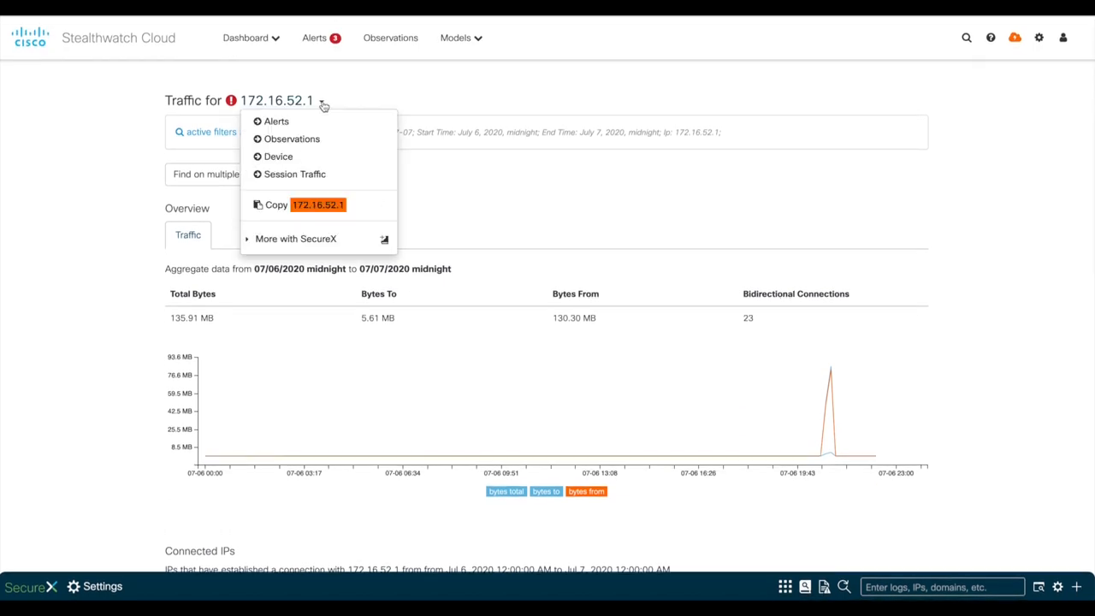
right_click(277, 155)
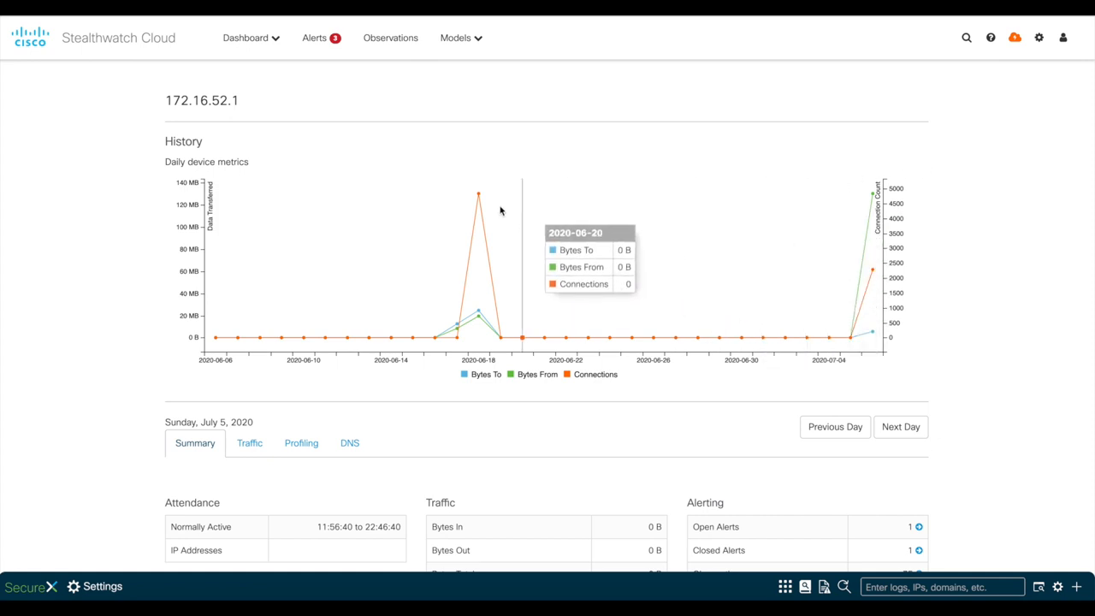
left_click(479, 194)
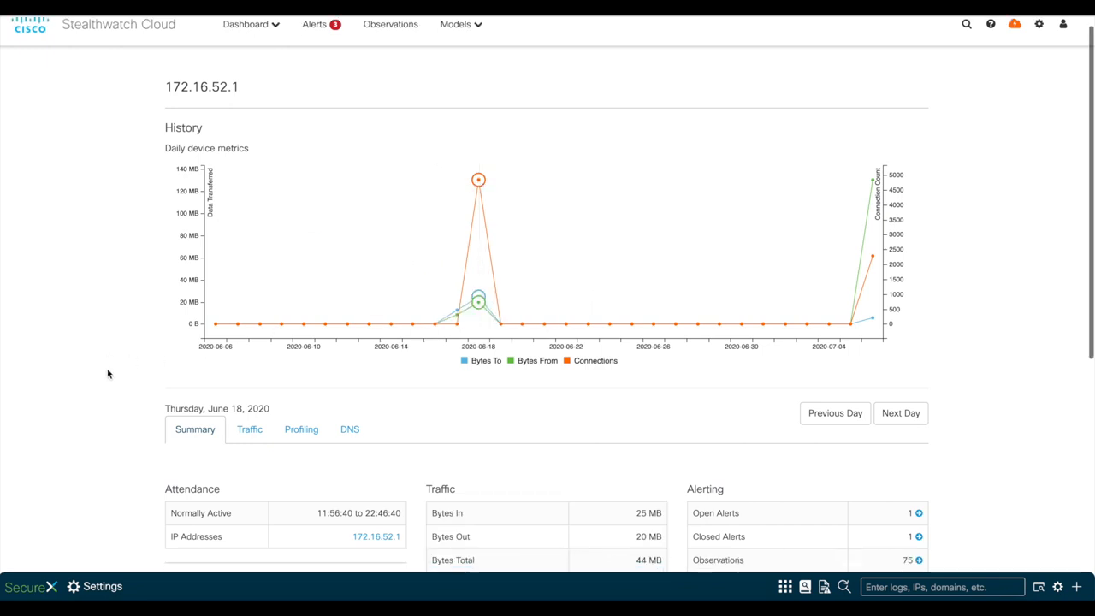
Step: Select July 6 on the History chart and mark the 130 MB Bytes Out figure
scroll("down", 3)
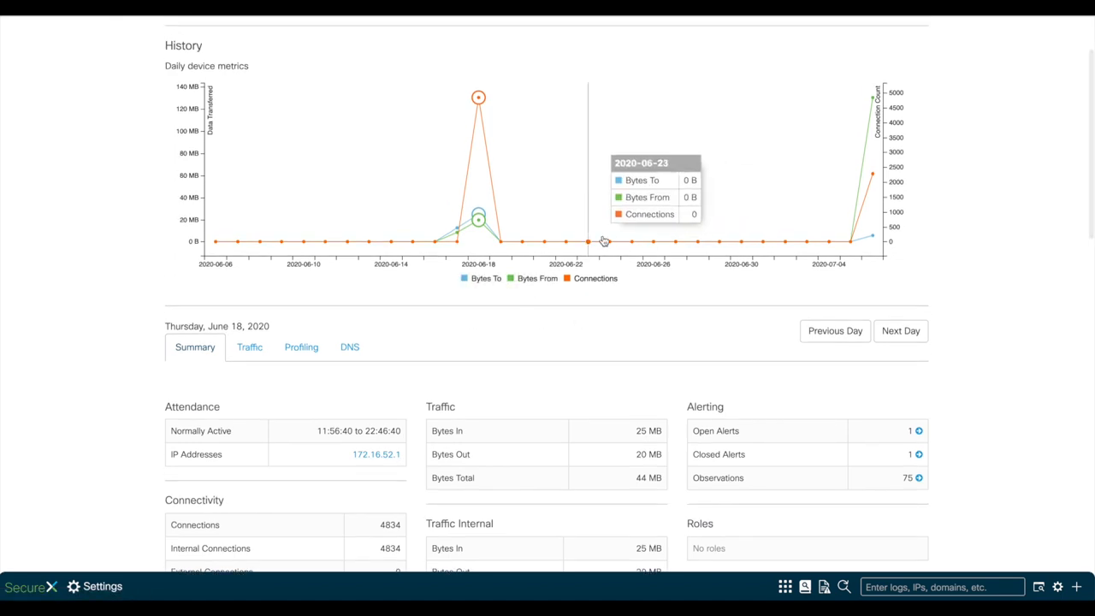
mouse_move(839, 243)
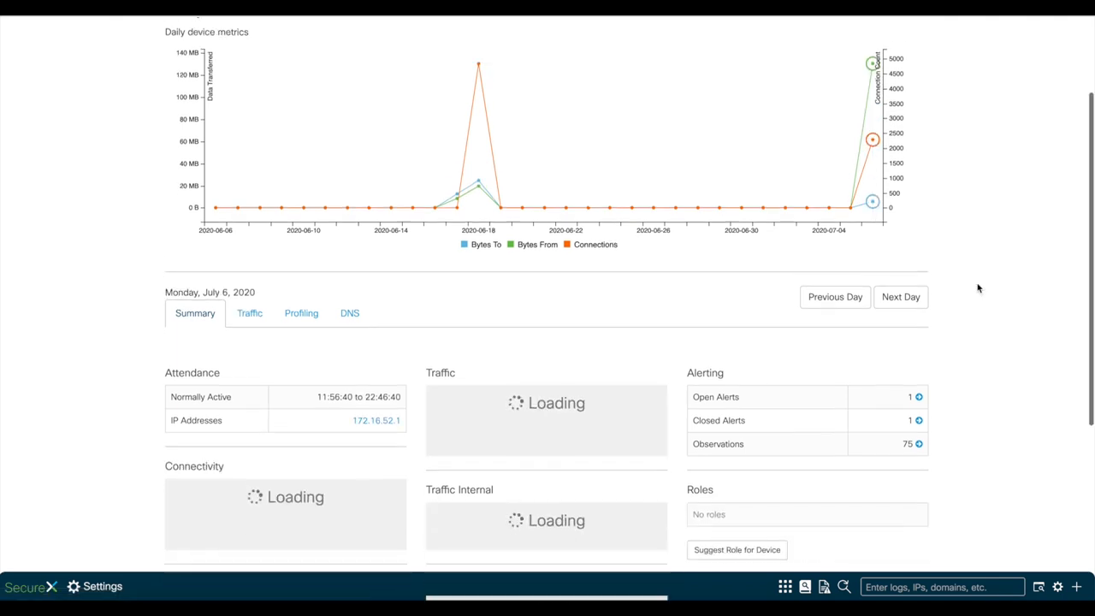
scroll("down", 3)
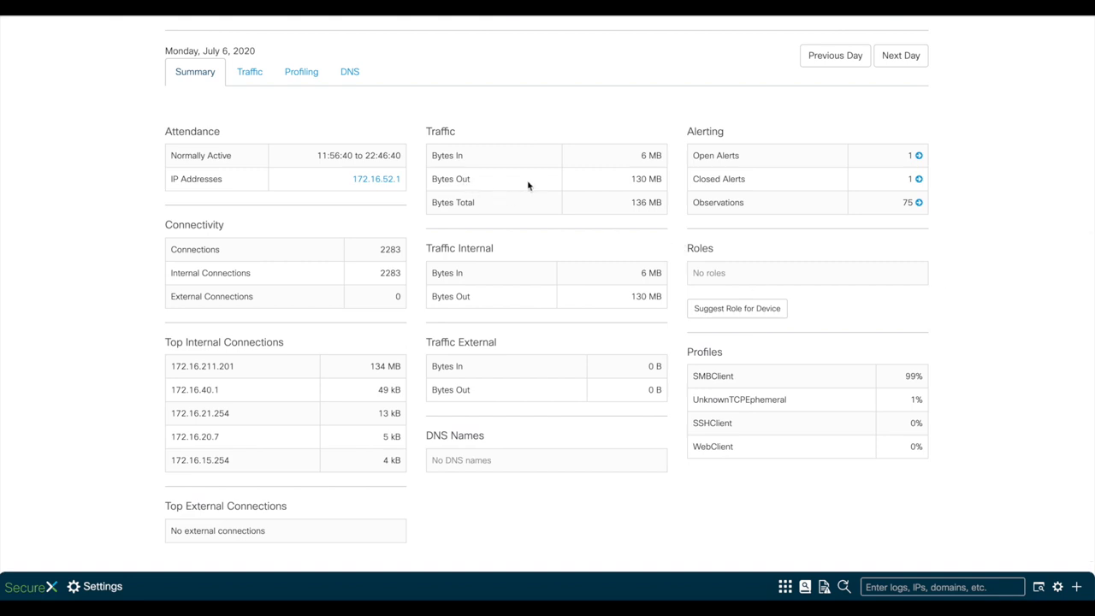
double_click(647, 179)
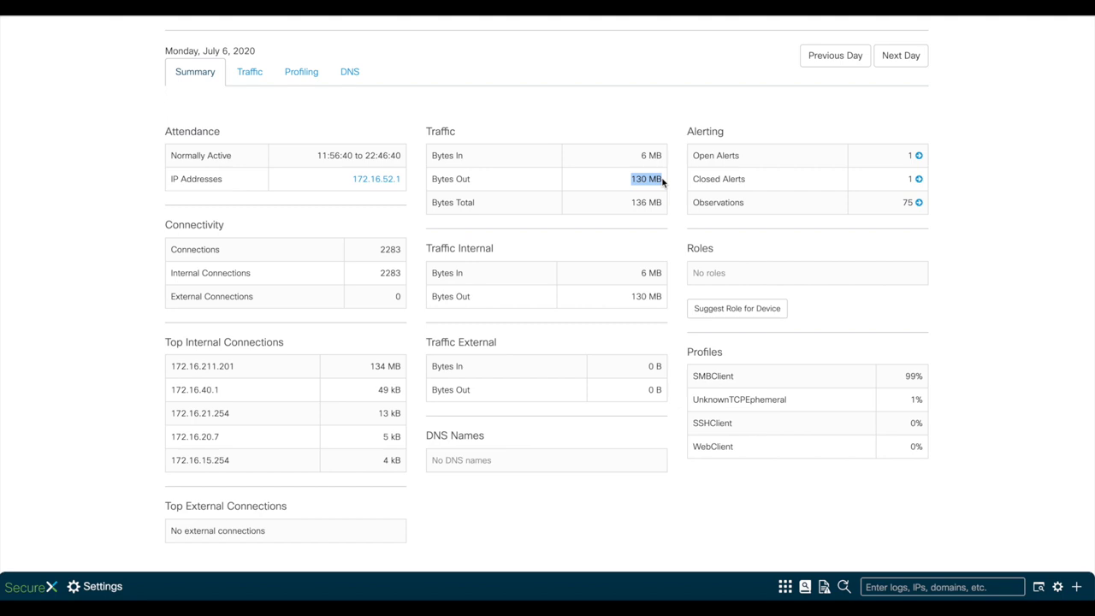
mouse_move(250, 71)
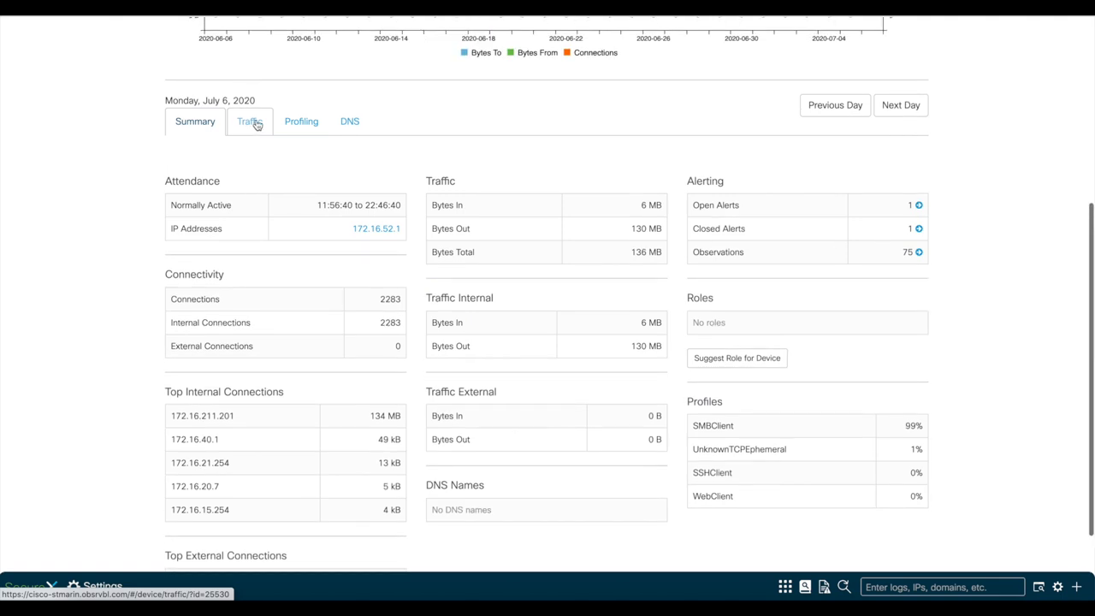
Step: Filter the device's July 6 traffic to internal connections, then list the open alerts
left_click(250, 119)
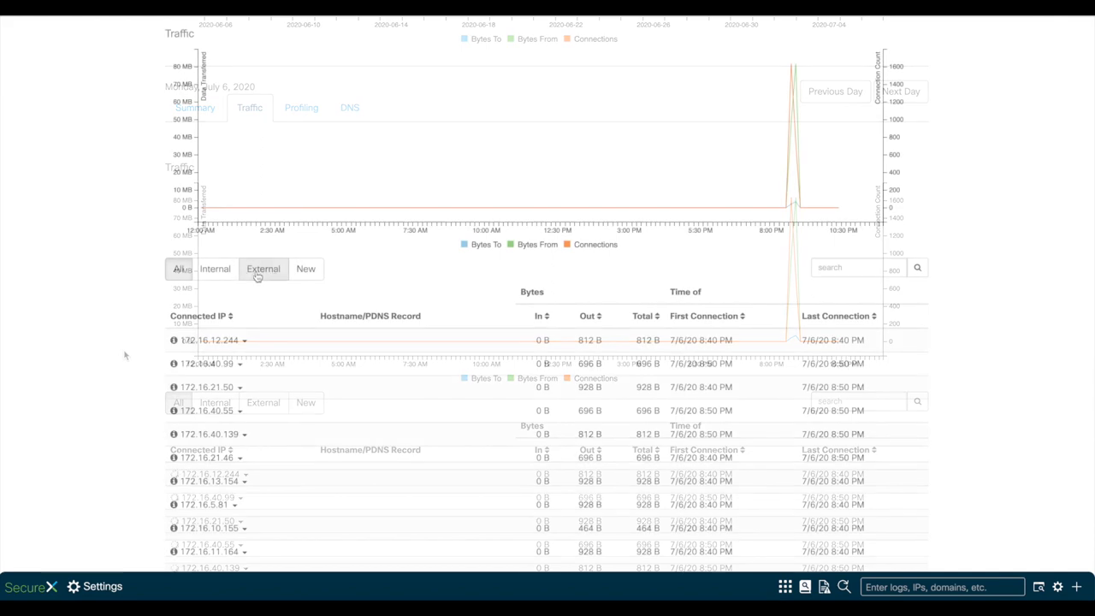
left_click(215, 269)
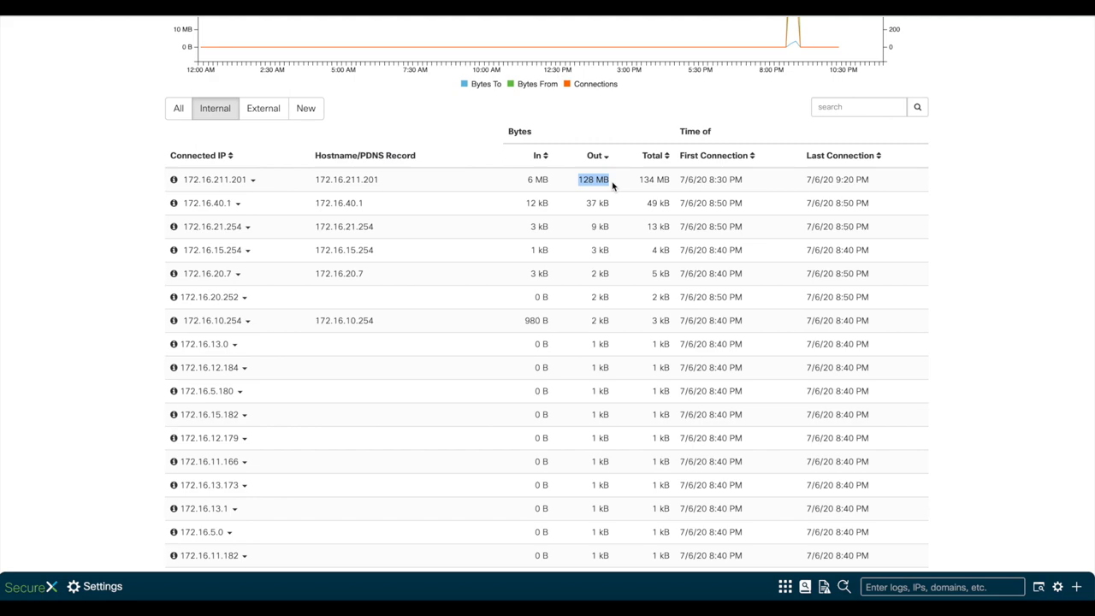
left_click(314, 38)
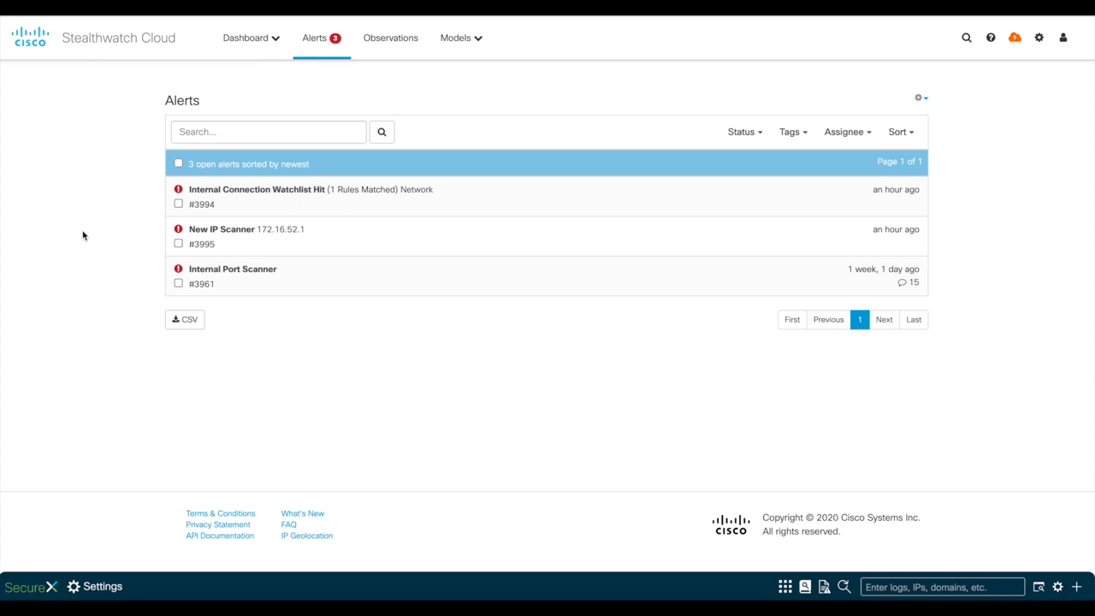
mouse_move(222, 230)
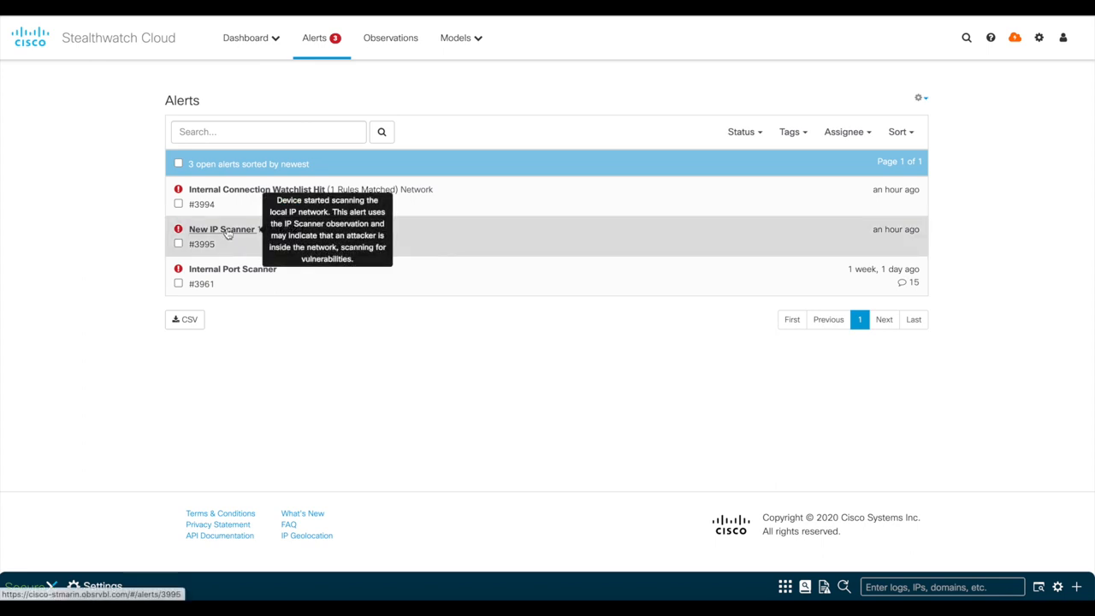
left_click(223, 230)
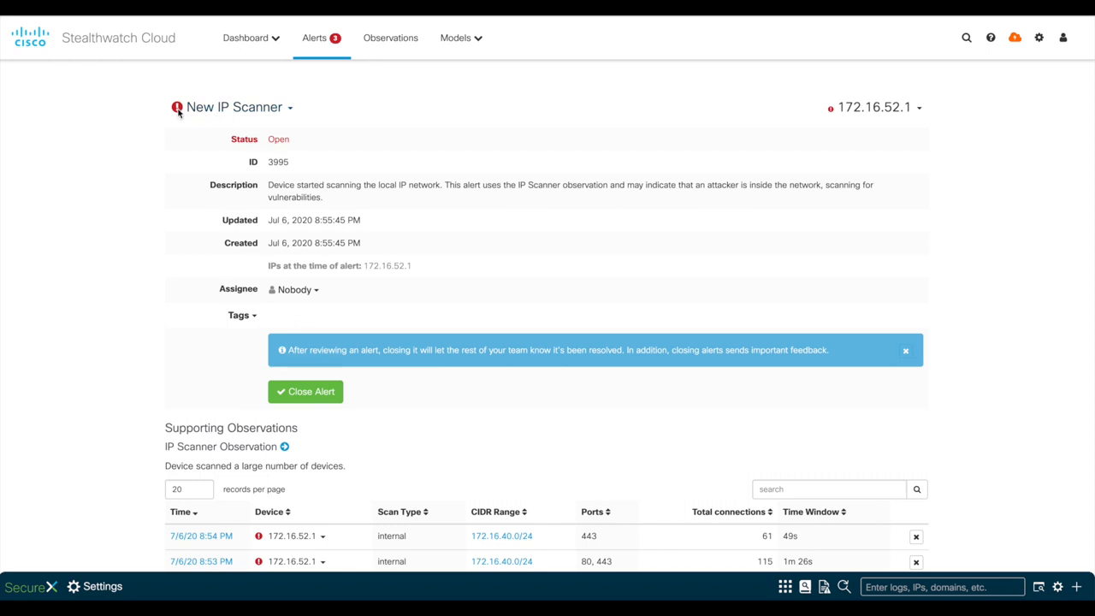
mouse_move(801, 147)
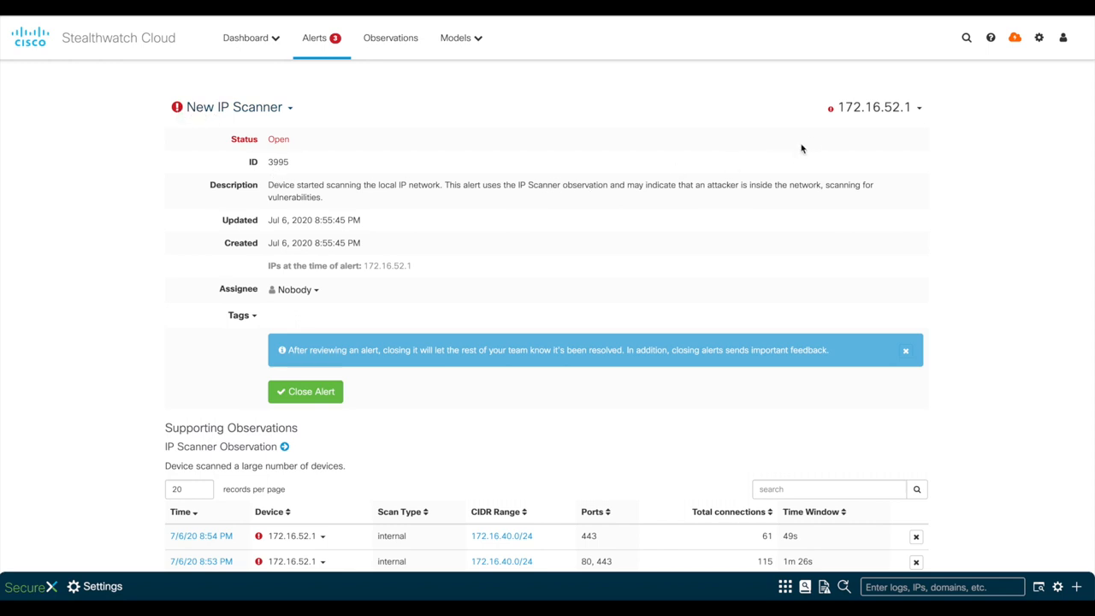
scroll("down", 3)
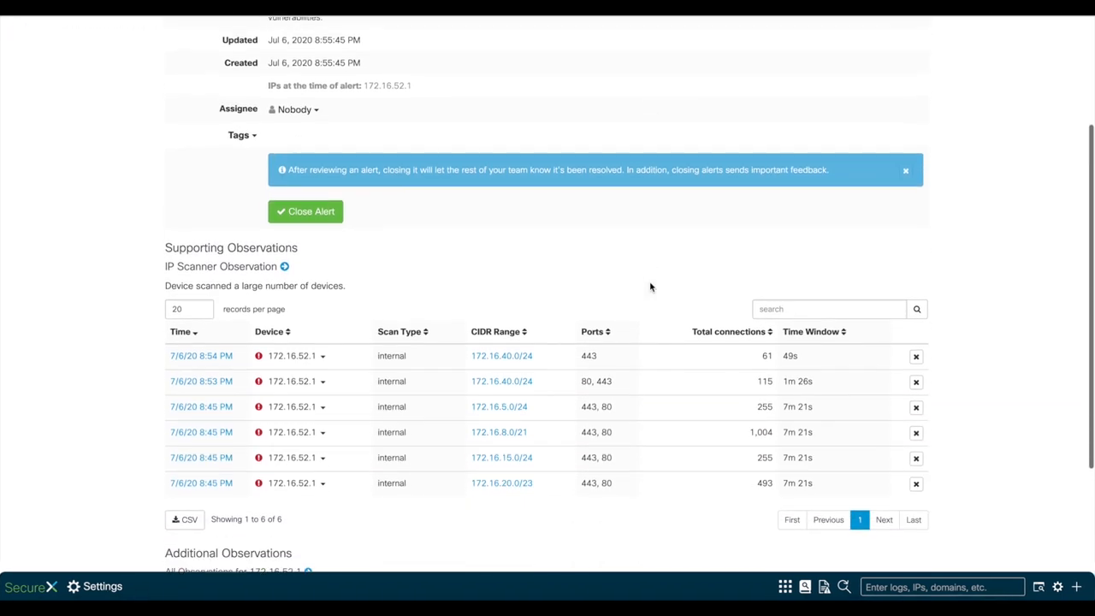
scroll("down", 3)
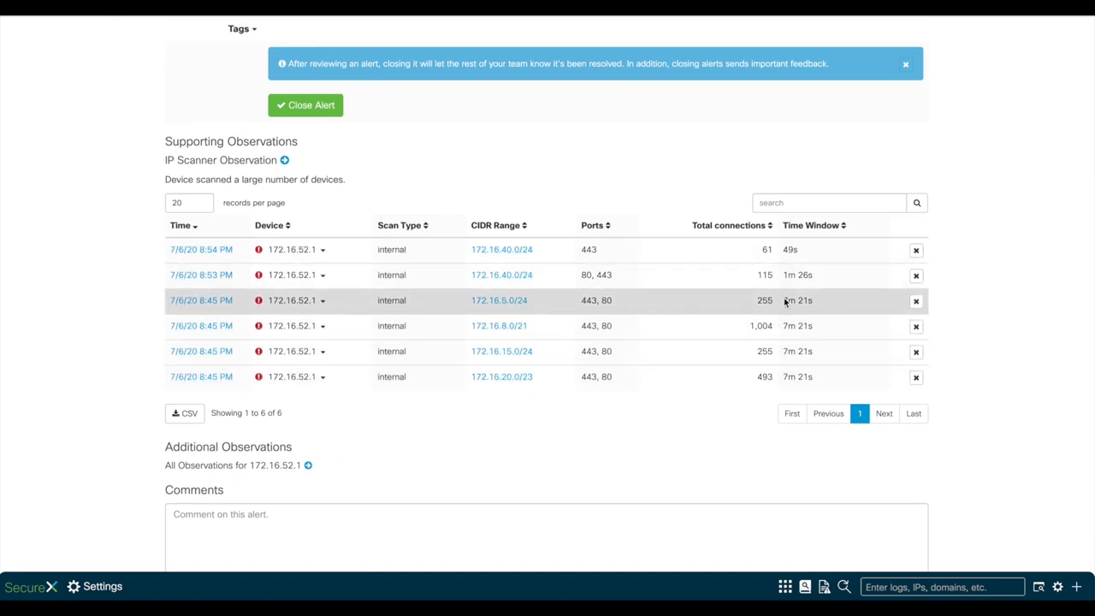
mouse_move(625, 425)
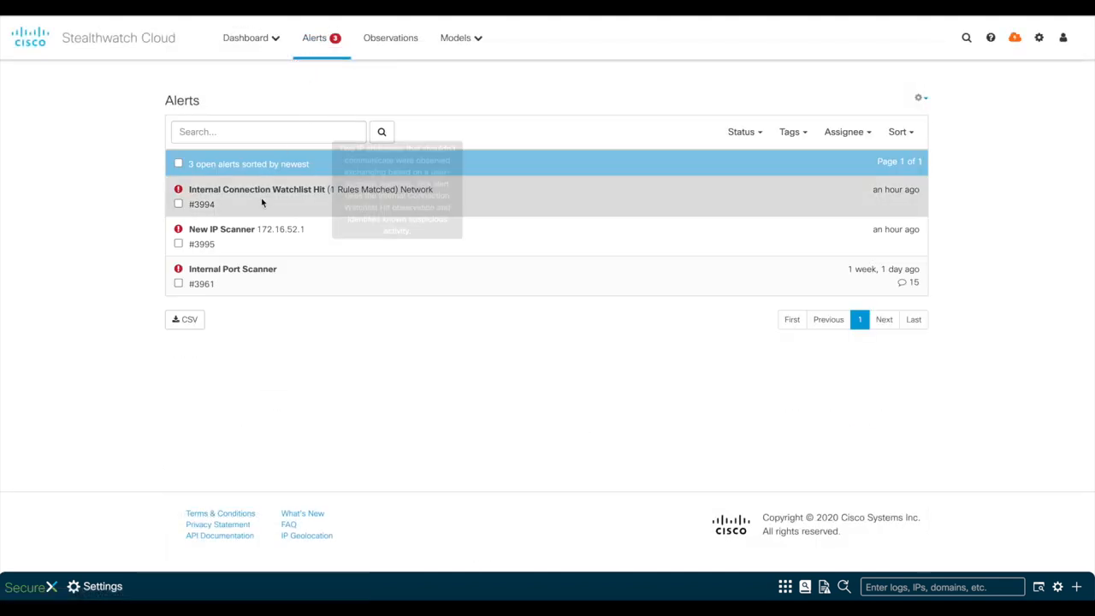
Step: View Internal Connection Watchlist Hit alert #3994 and mark its DB Server matching rule under Supporting Observations
left_click(257, 189)
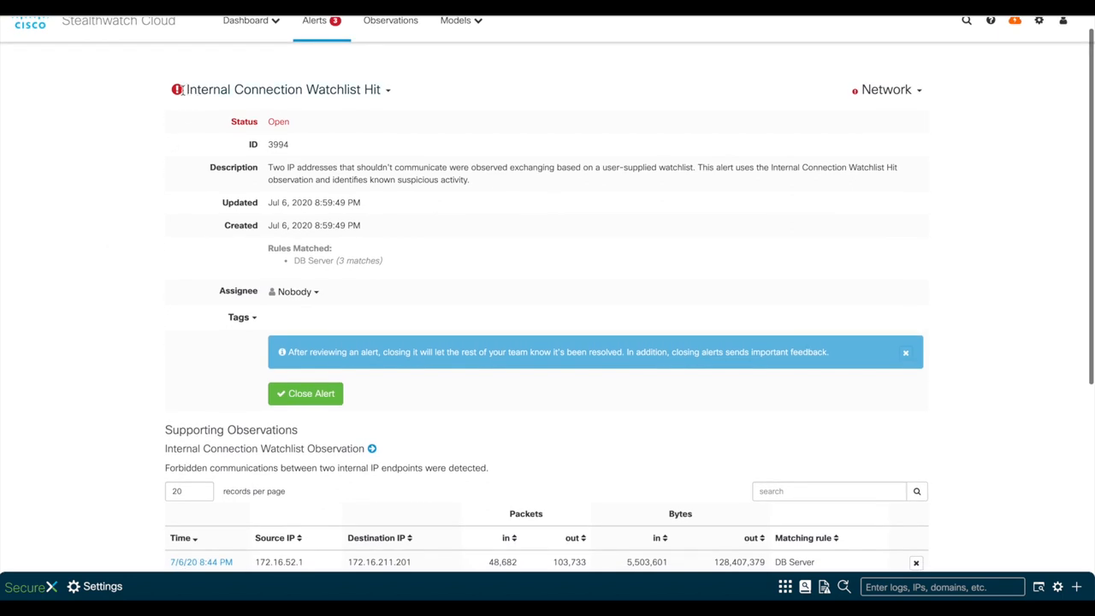
mouse_move(332, 149)
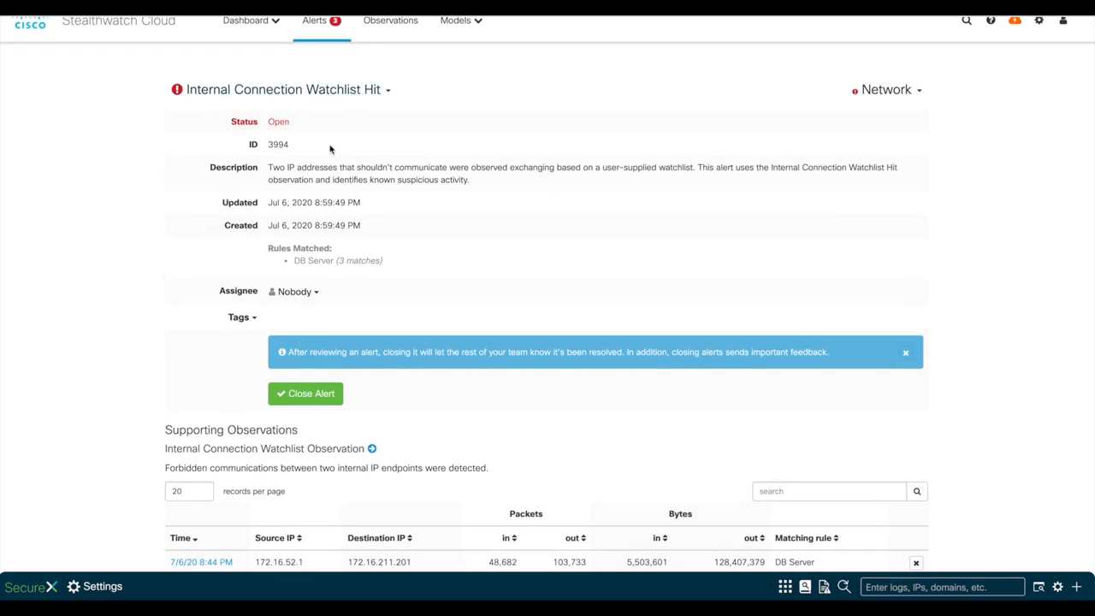
mouse_move(483, 185)
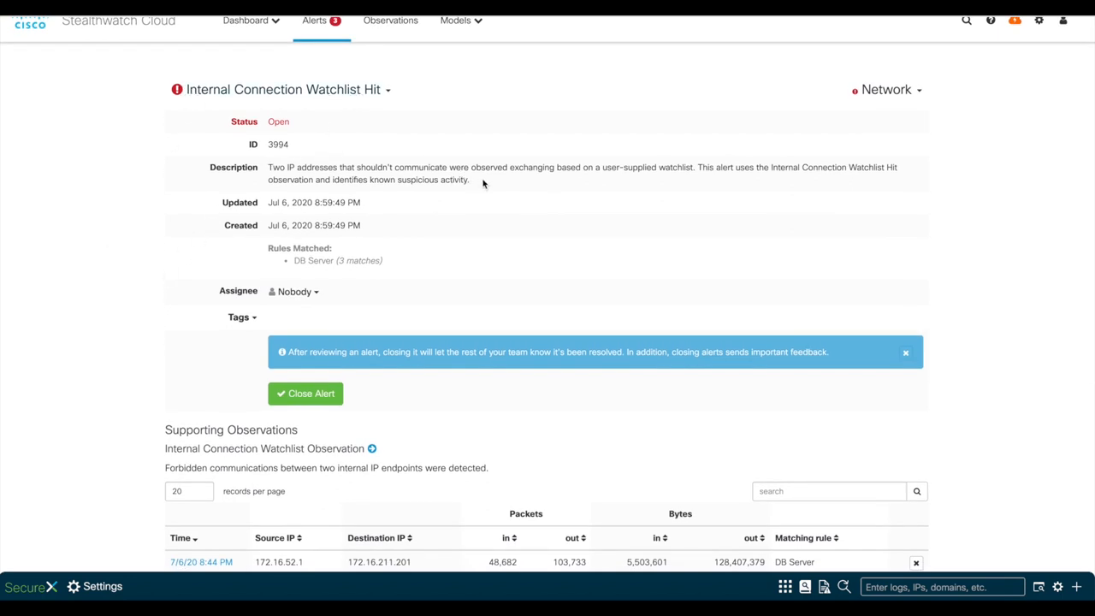
mouse_move(500, 290)
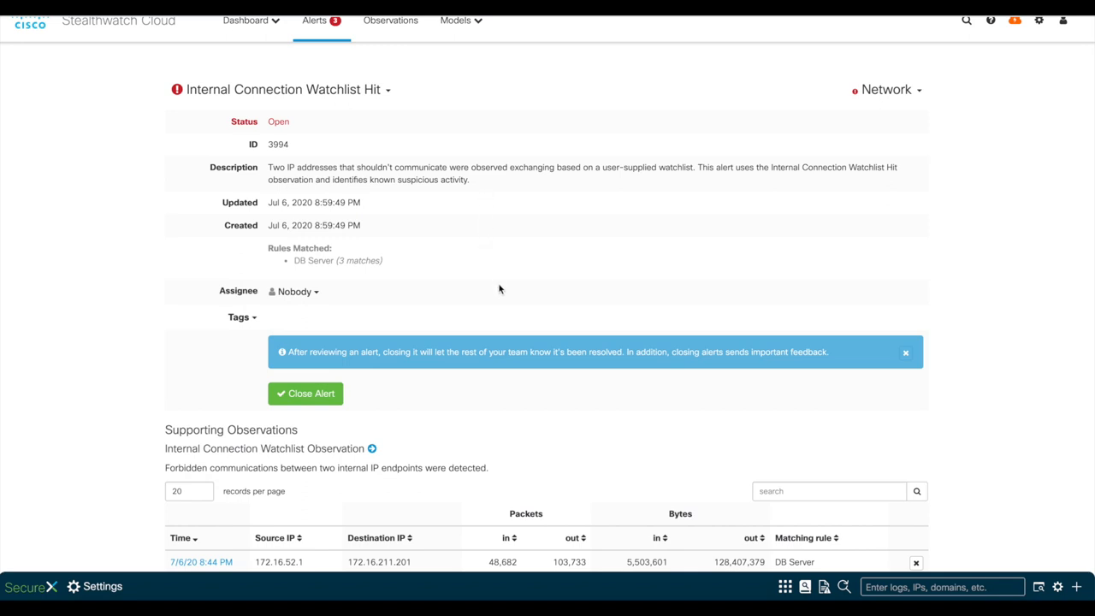
scroll("down", 3)
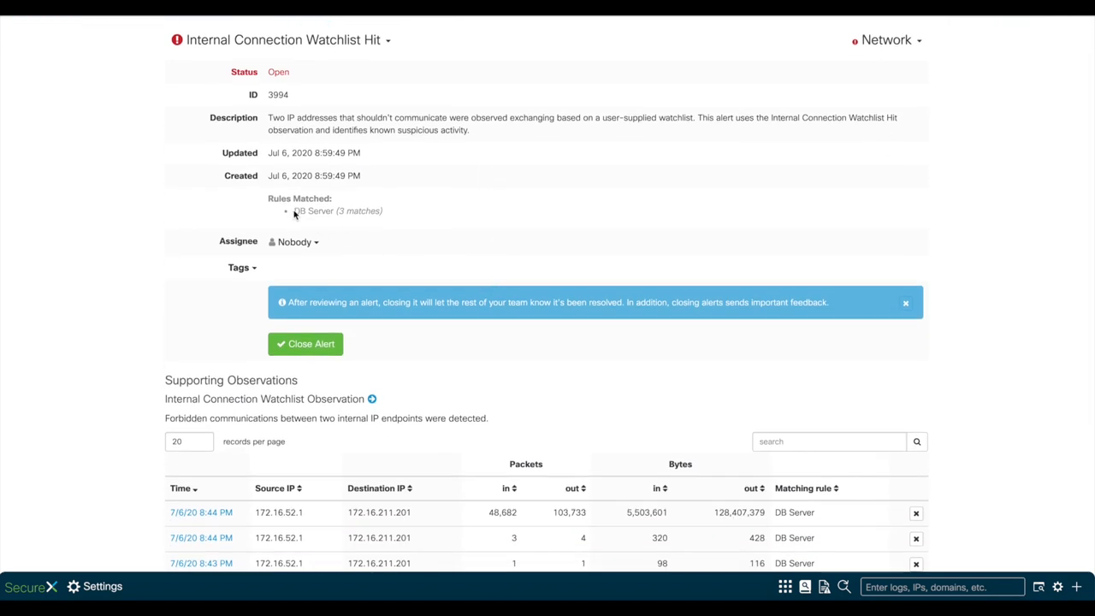
scroll("down", 3)
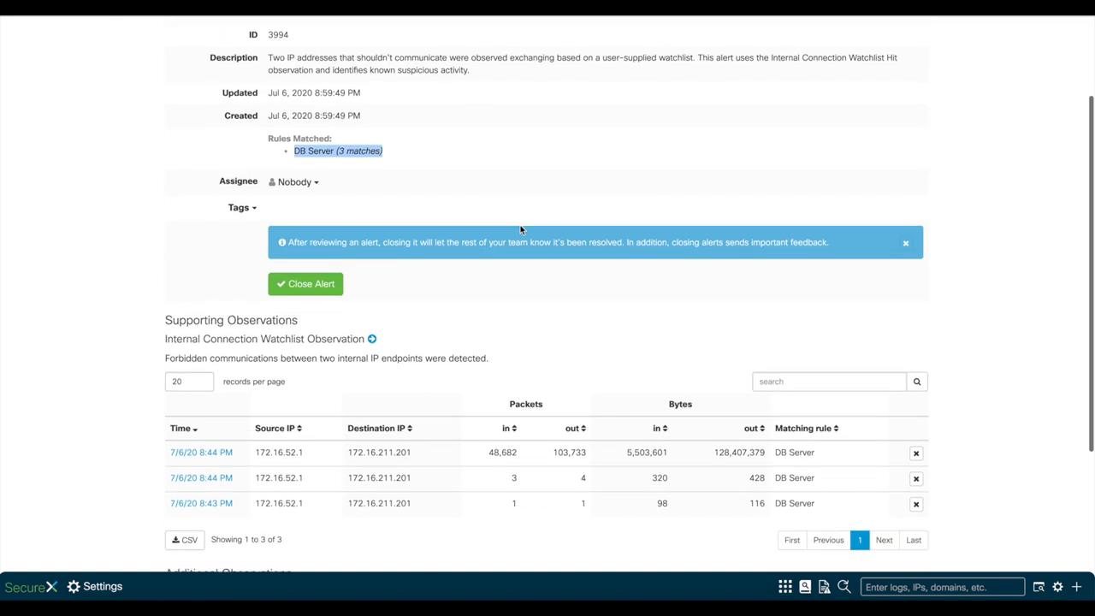
scroll("down", 3)
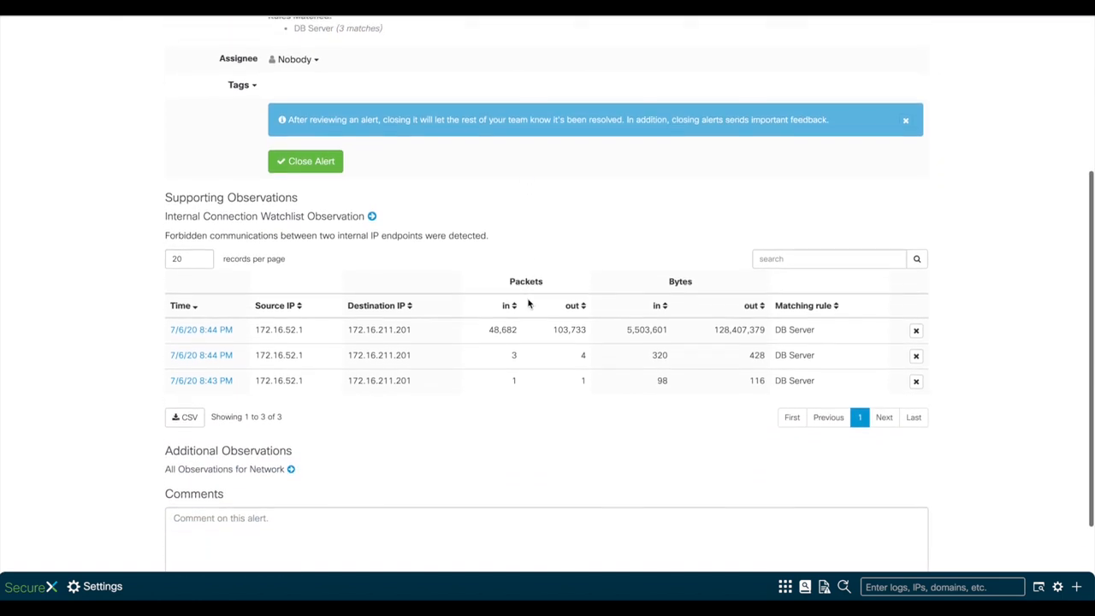
scroll("down", 3)
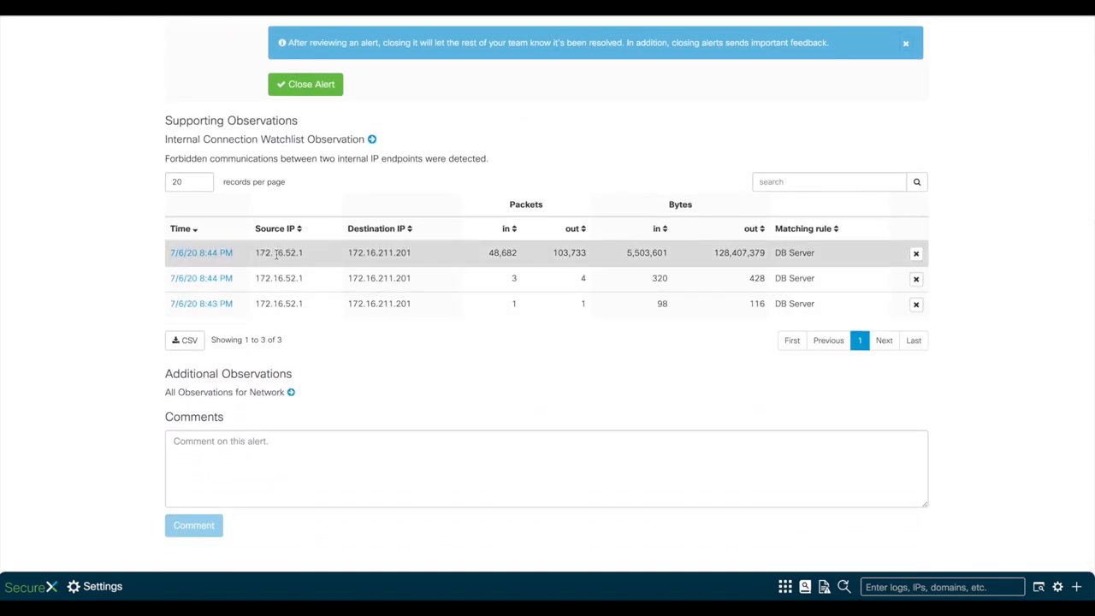
left_click_drag(255, 253, 410, 254)
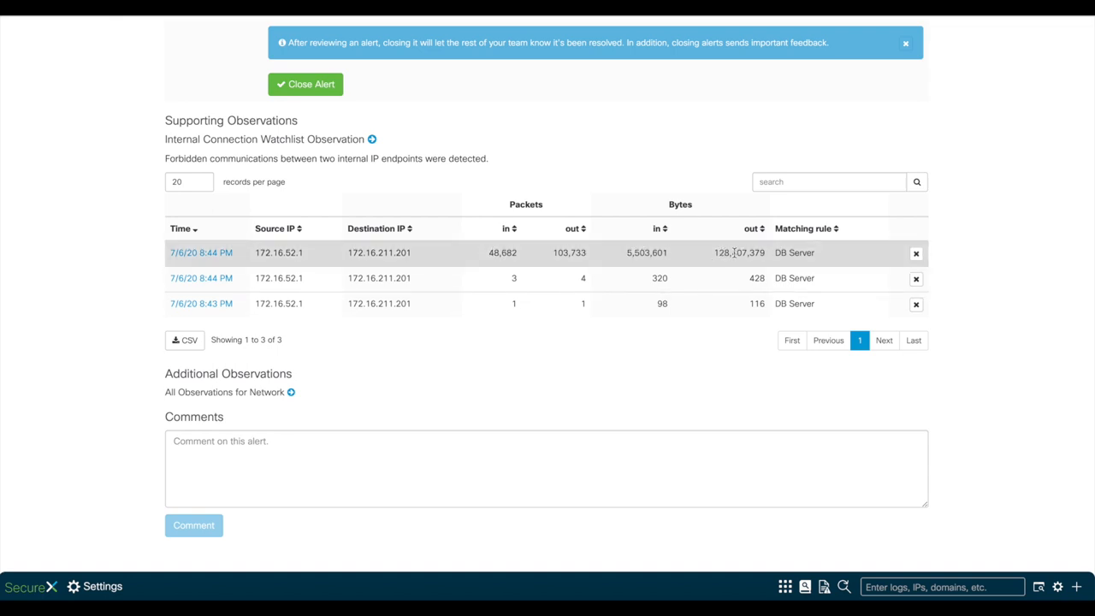
double_click(794, 253)
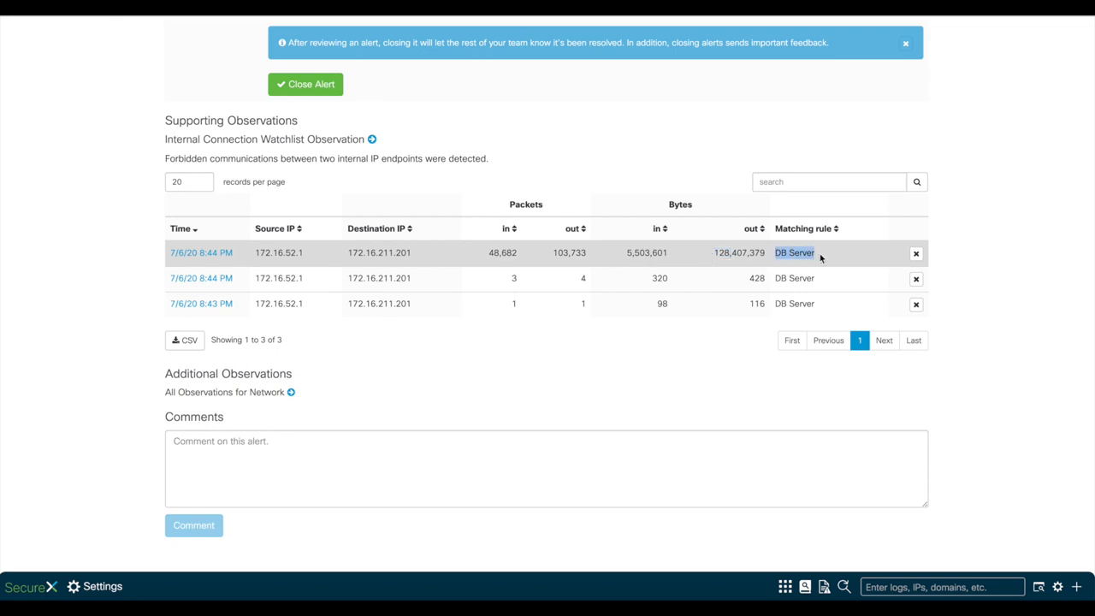
mouse_move(637, 390)
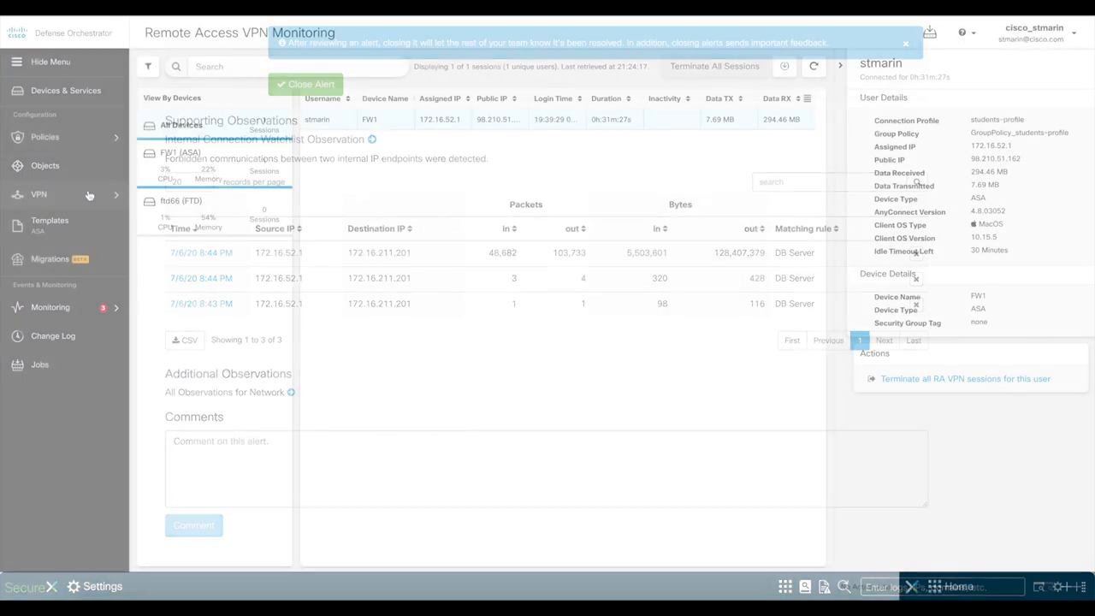
Step: Return to Remote Access VPN Monitoring and show details of stmarin's active FW1 session
left_click(305, 84)
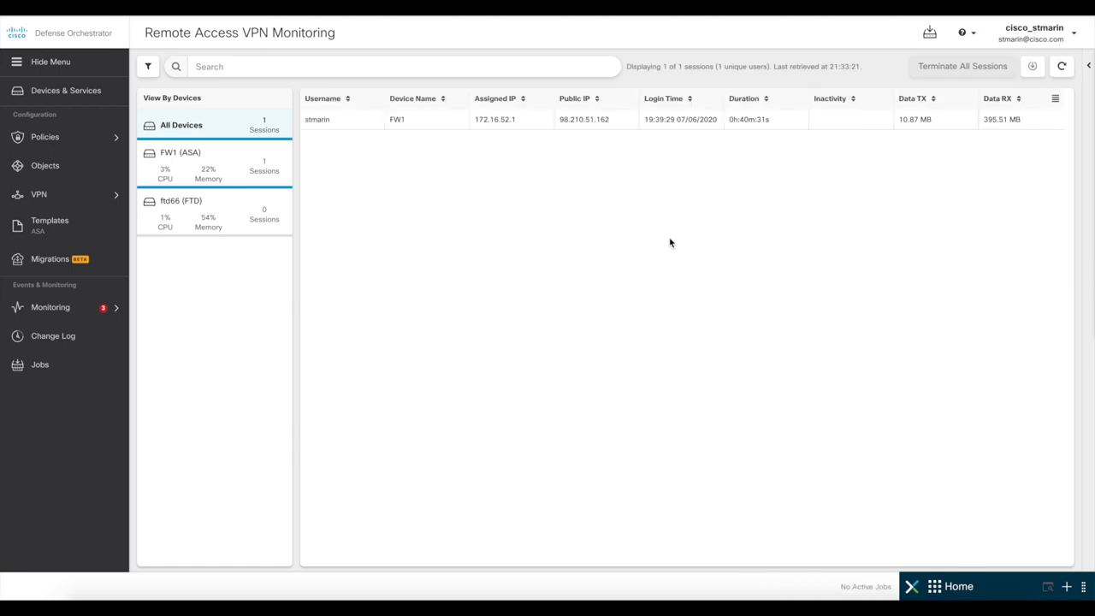
left_click(319, 119)
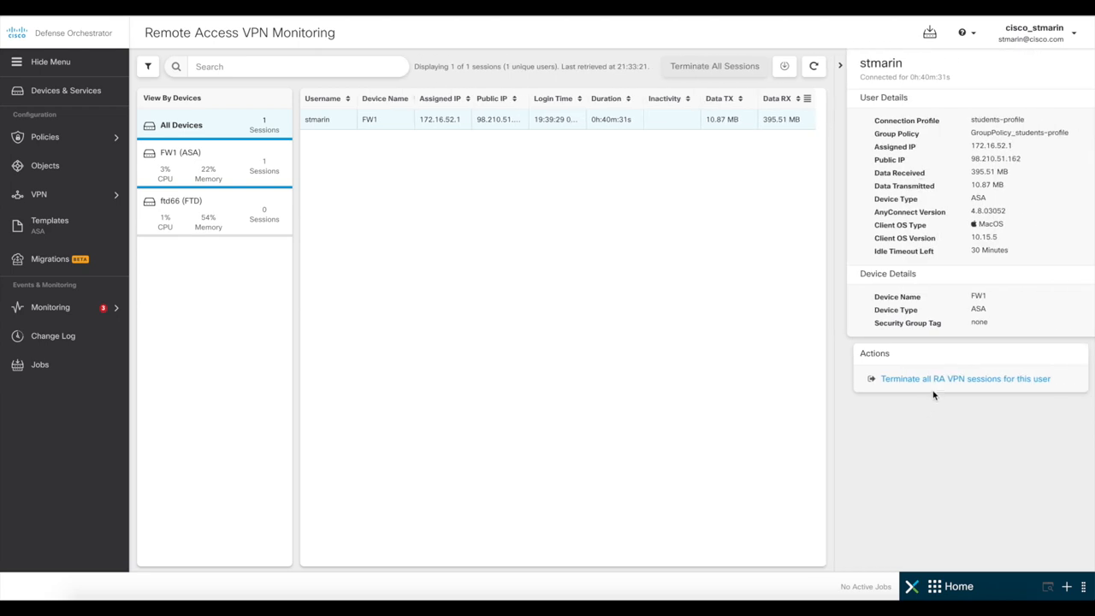